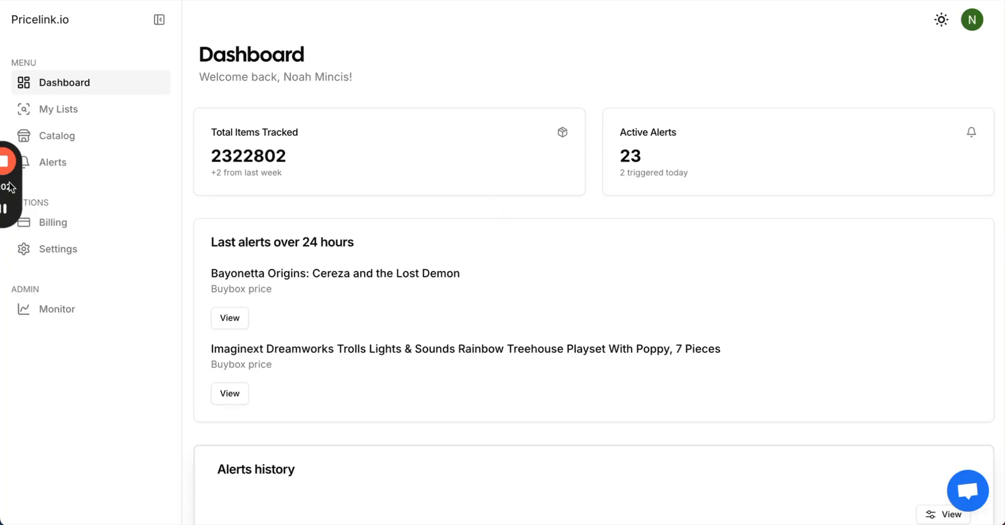
mouse_move(127, 192)
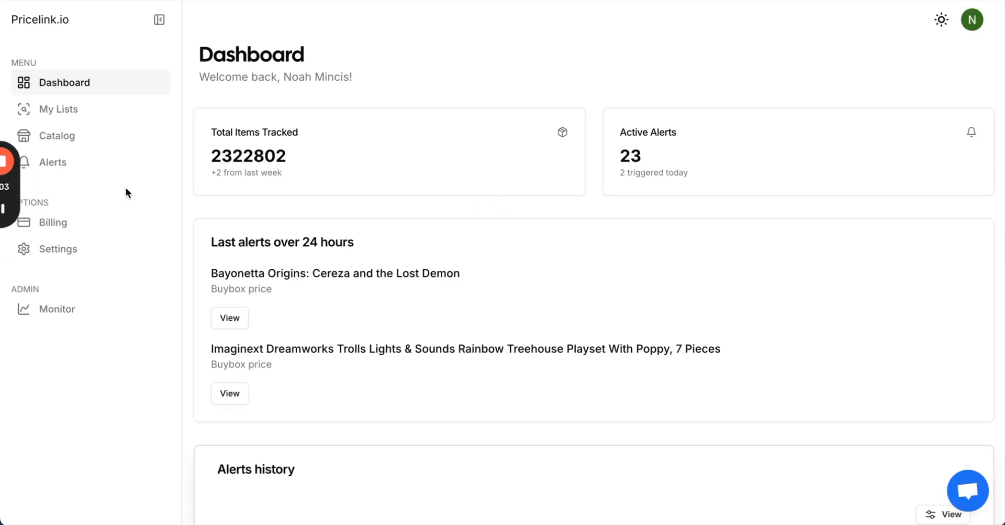
mouse_move(94, 122)
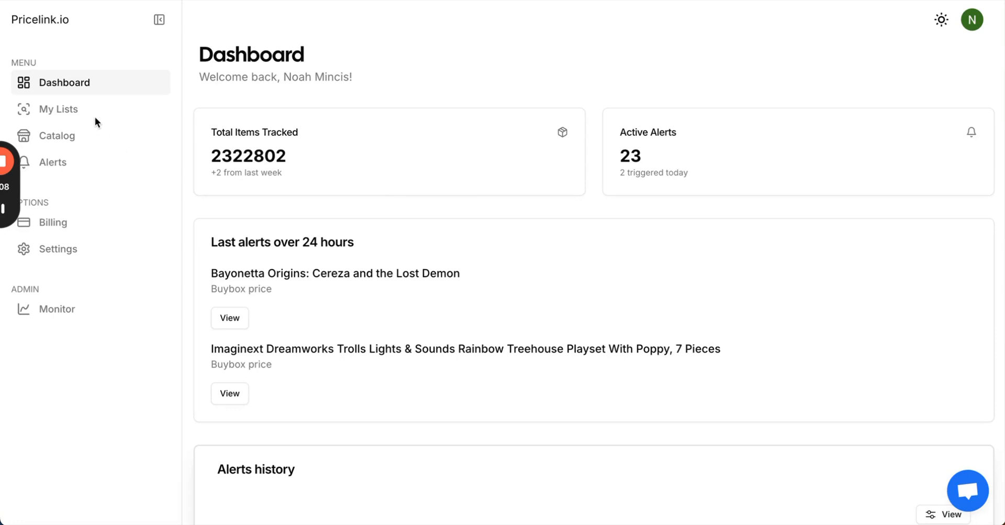
mouse_move(83, 138)
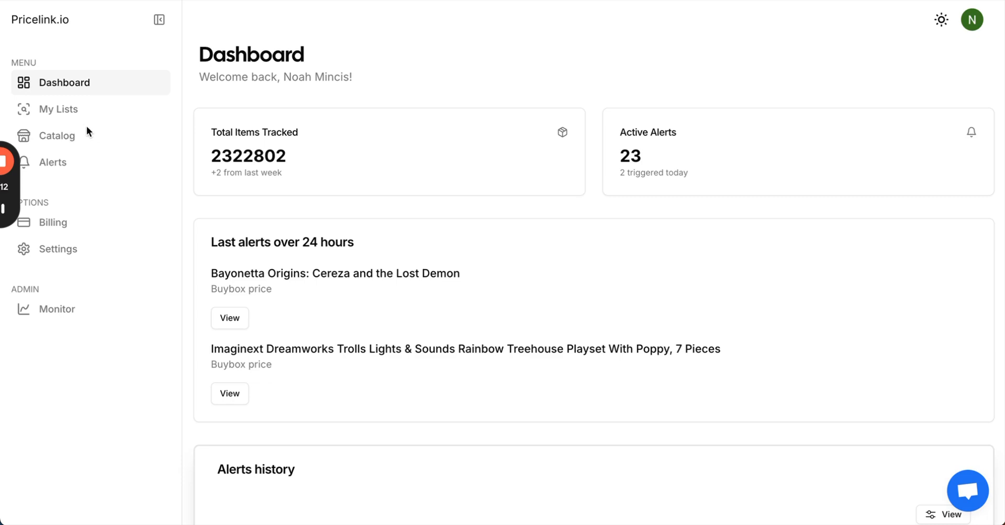
mouse_move(82, 167)
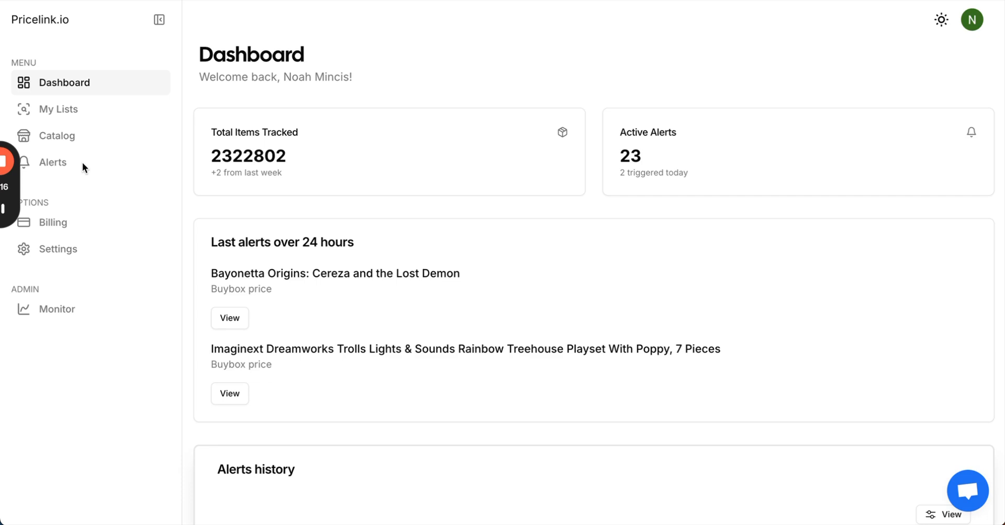
mouse_move(334, 133)
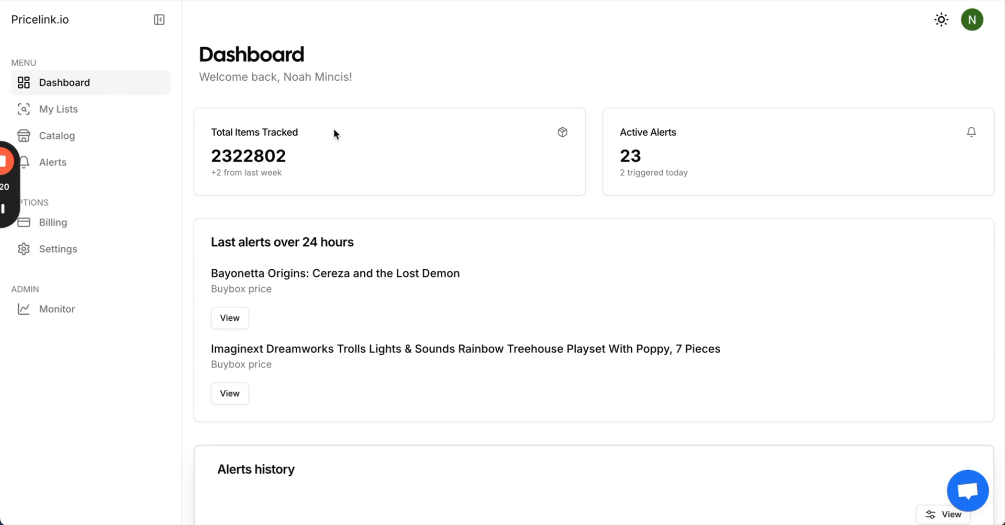
mouse_move(665, 124)
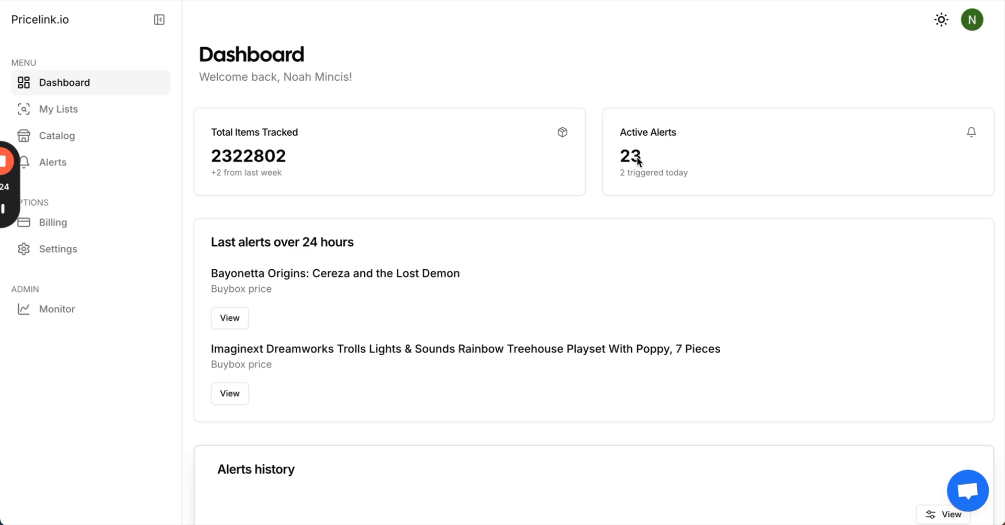
- Scroll the dashboard past Alerts history to the Tracked Items table of 14 items
scroll(down, 3)
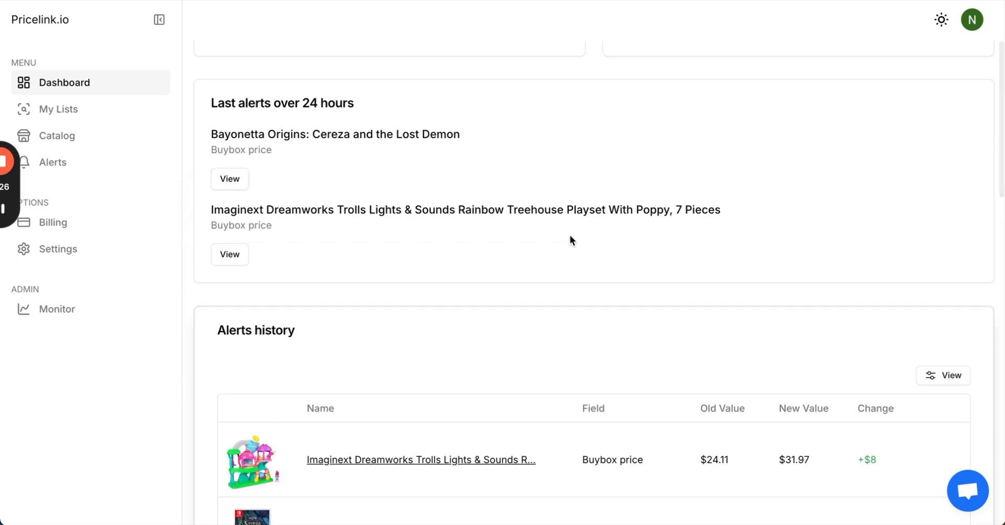
scroll(down, 3)
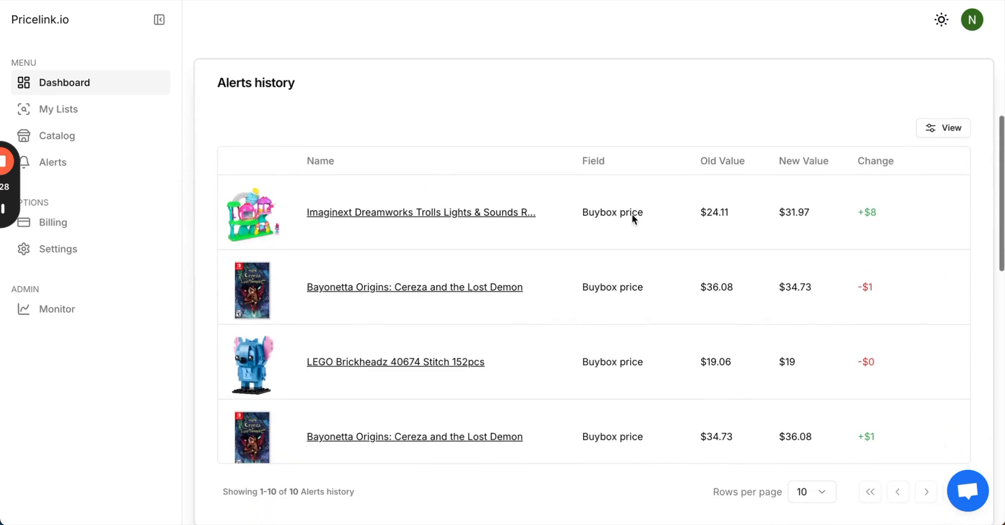
mouse_move(777, 276)
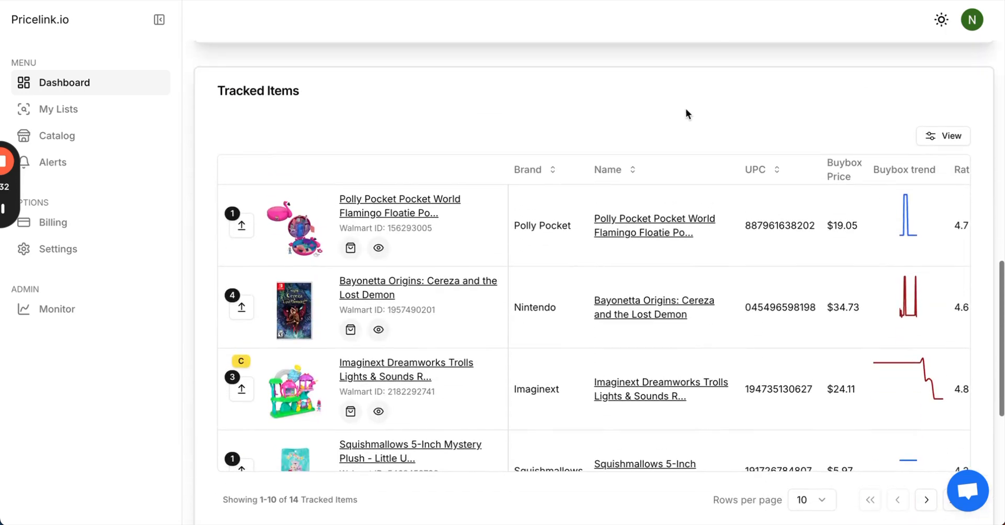
scroll(down, 3)
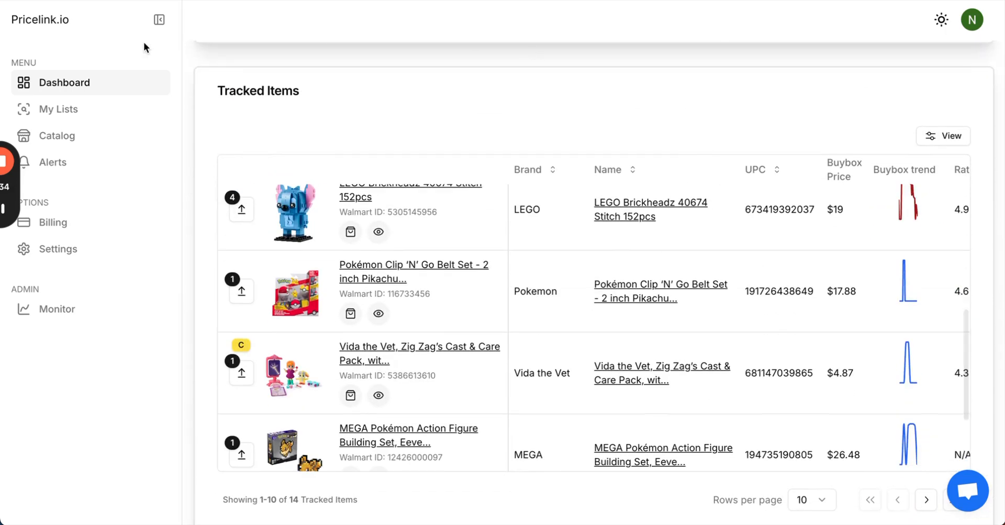
mouse_move(88, 109)
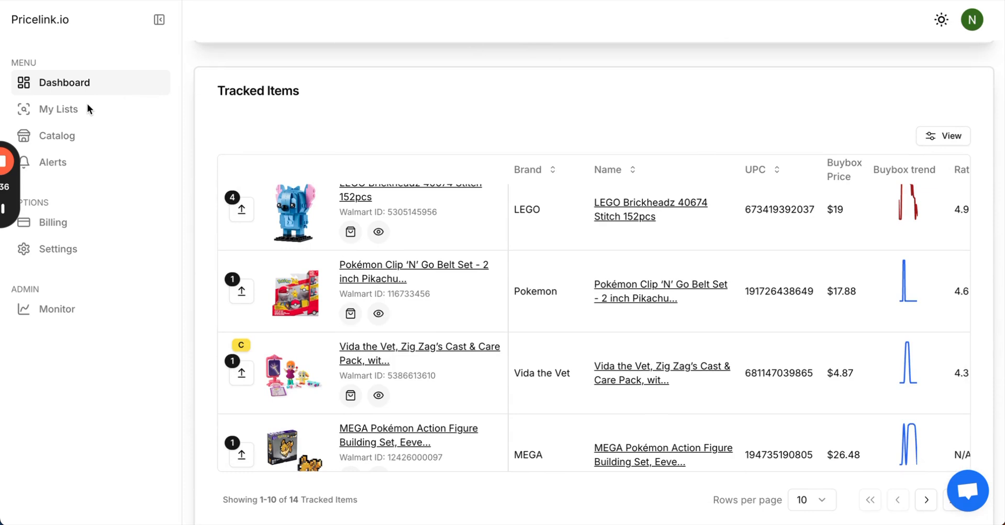
mouse_move(71, 110)
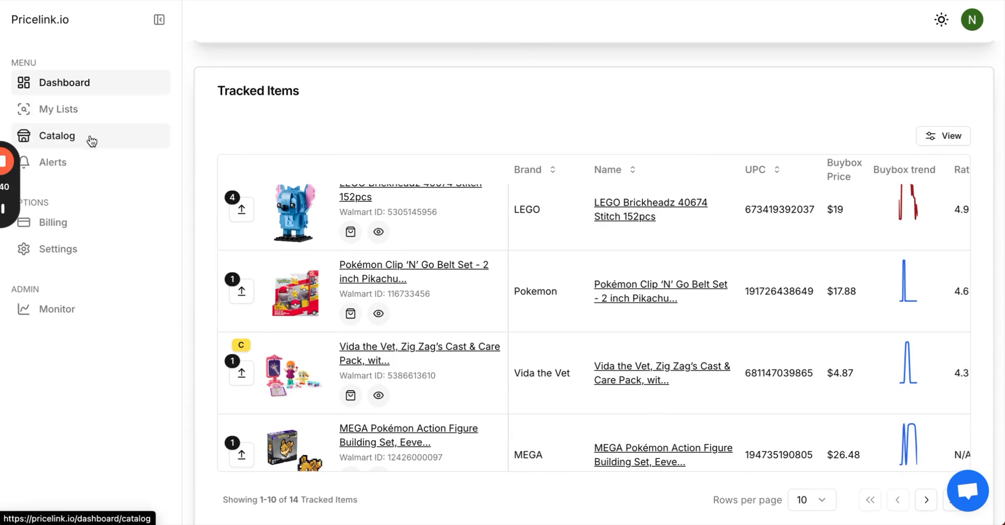
mouse_move(53, 162)
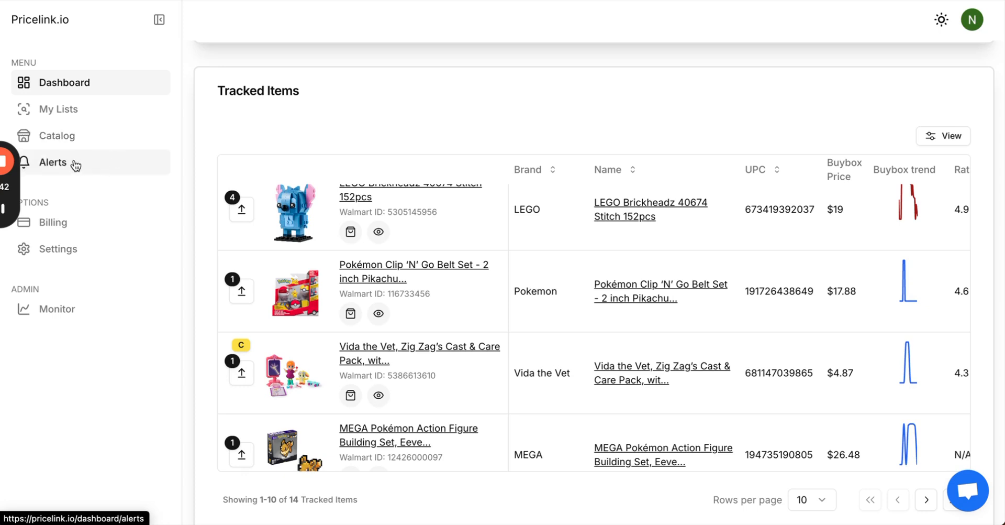
- Go to My Lists, then start and cancel a new list without creating it
click(59, 108)
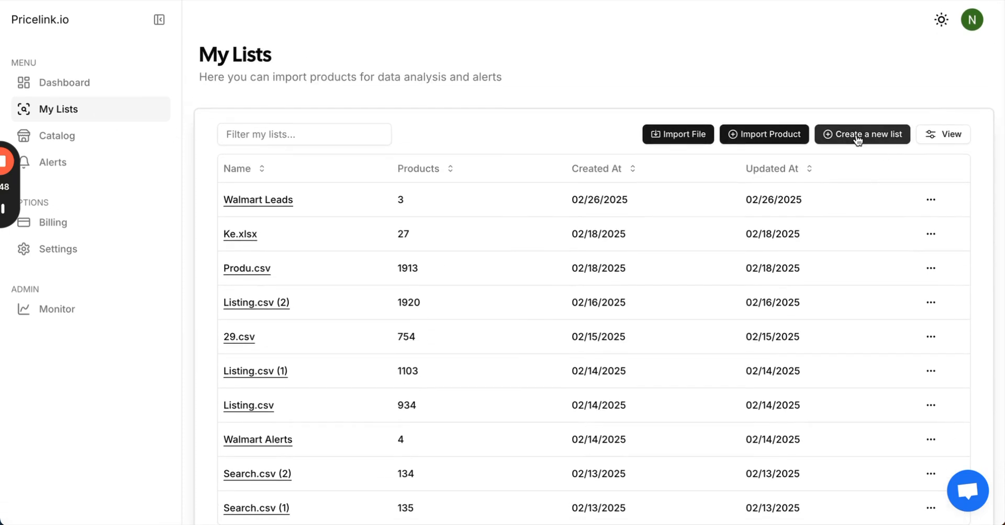
mouse_move(718, 140)
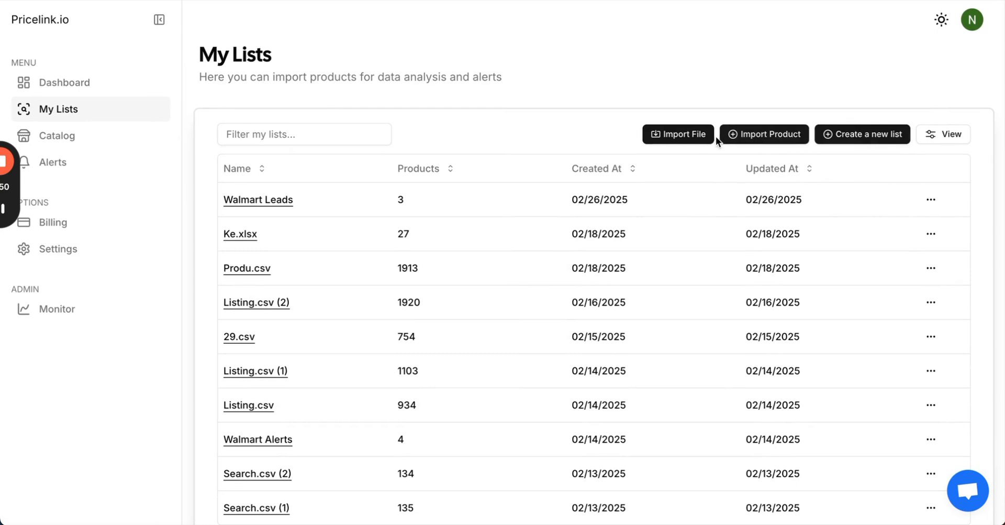
mouse_move(660, 137)
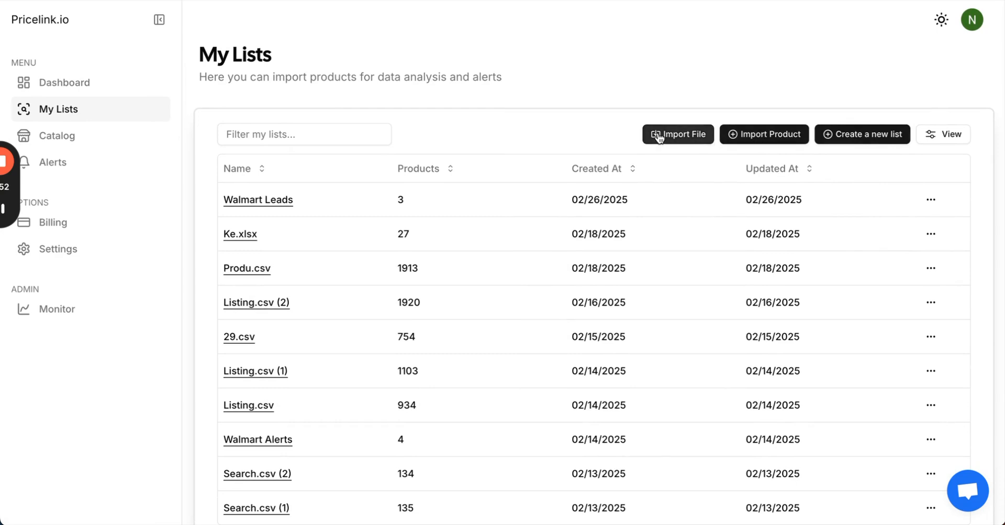
mouse_move(863, 134)
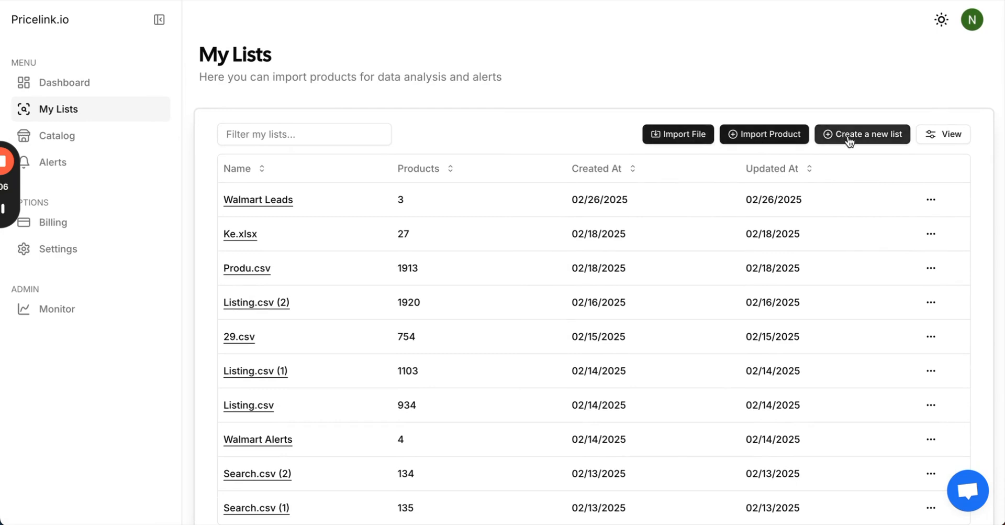
click(862, 134)
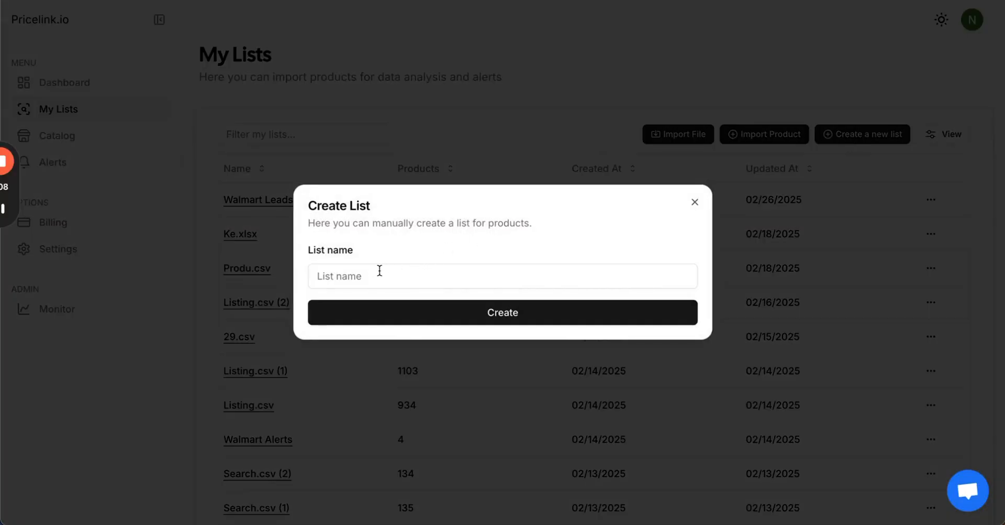
click(694, 202)
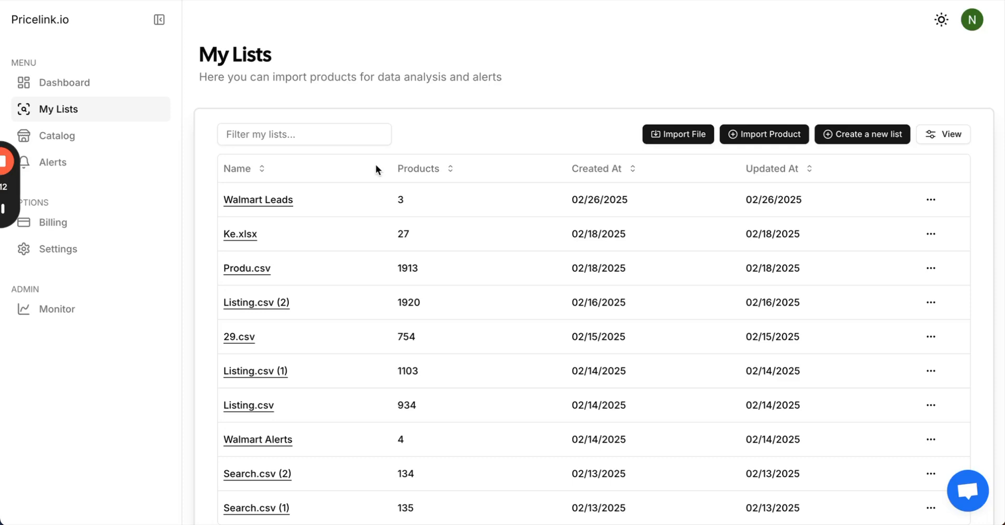
- Open the Walmart Leads list and open, then cancel, the single-product import form
click(257, 200)
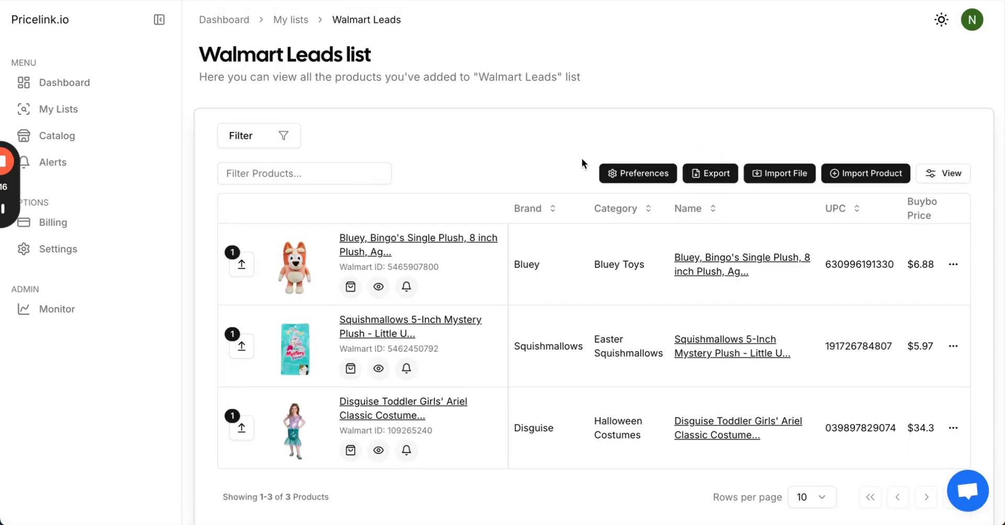
mouse_move(575, 247)
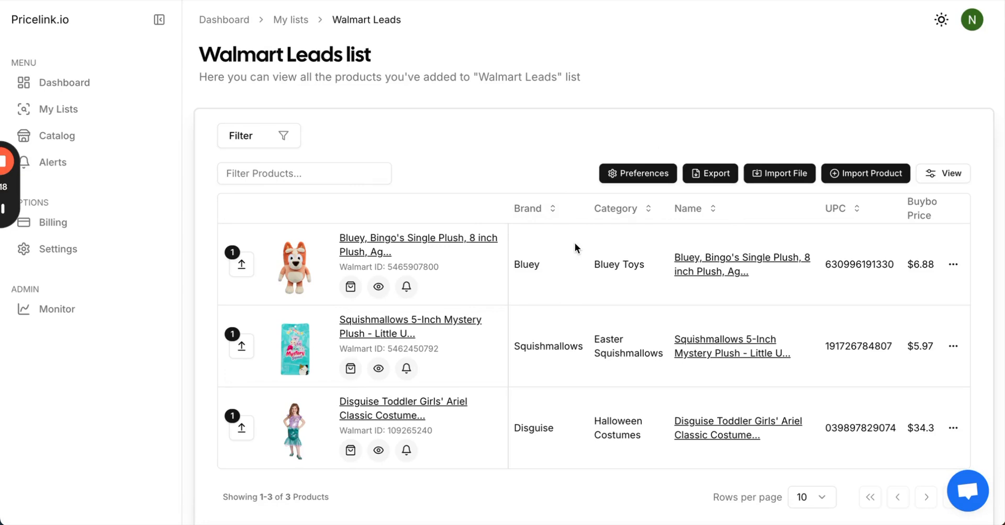
mouse_move(865, 173)
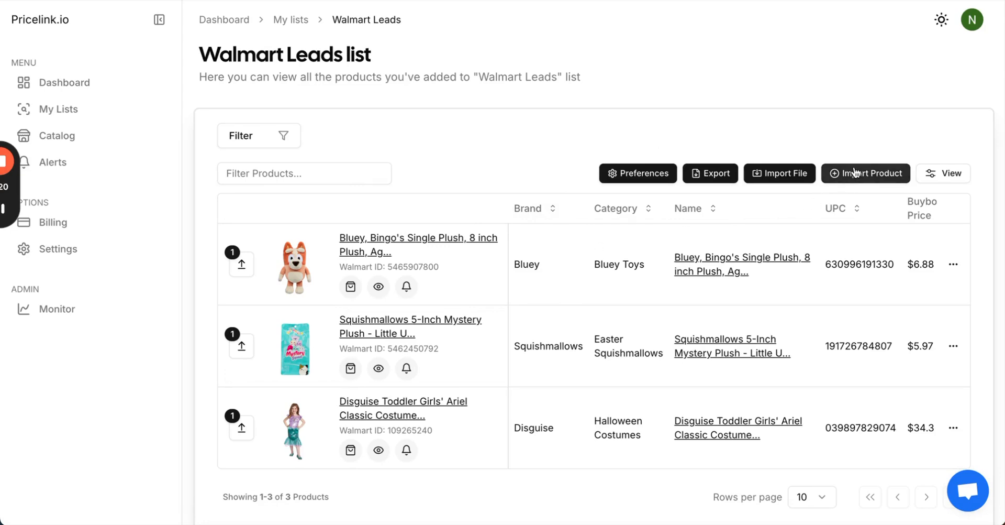
click(865, 173)
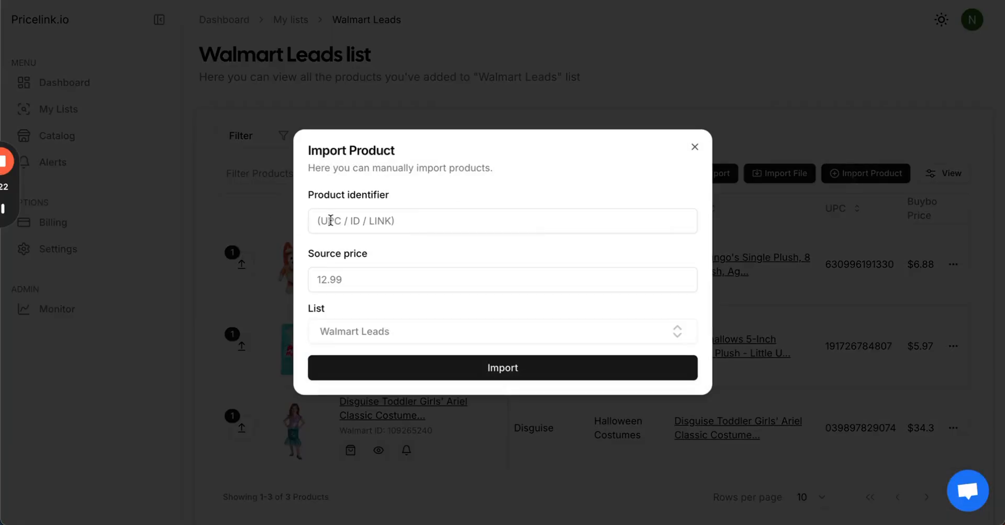
mouse_move(359, 223)
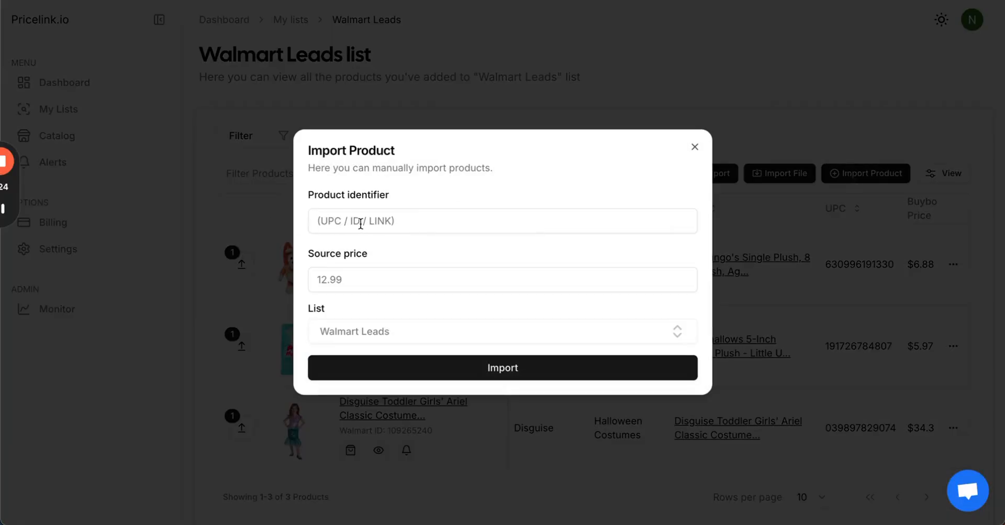
mouse_move(394, 222)
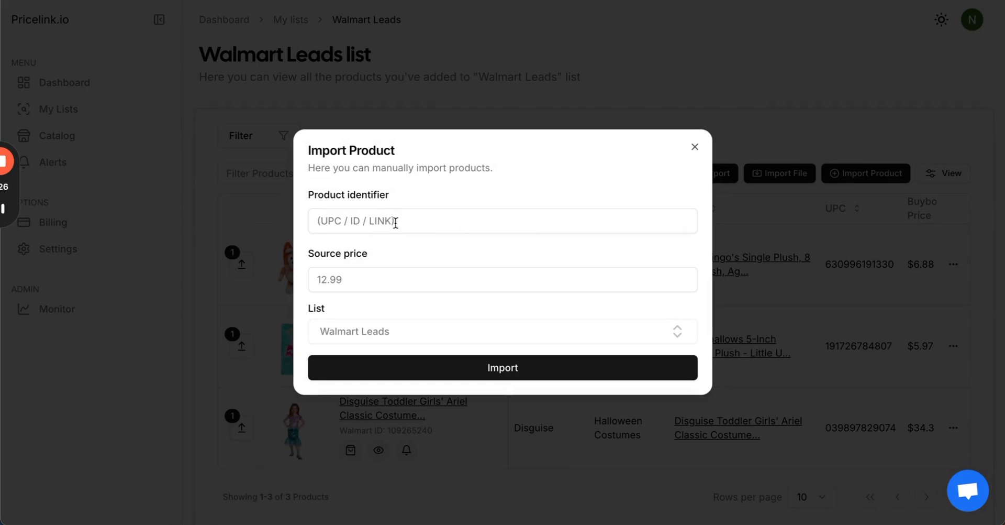
mouse_move(449, 333)
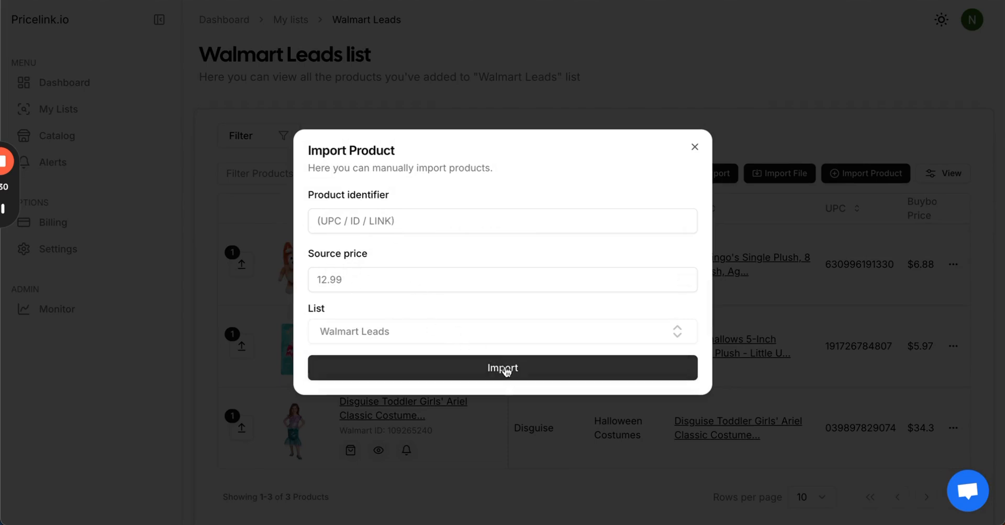
mouse_move(680, 331)
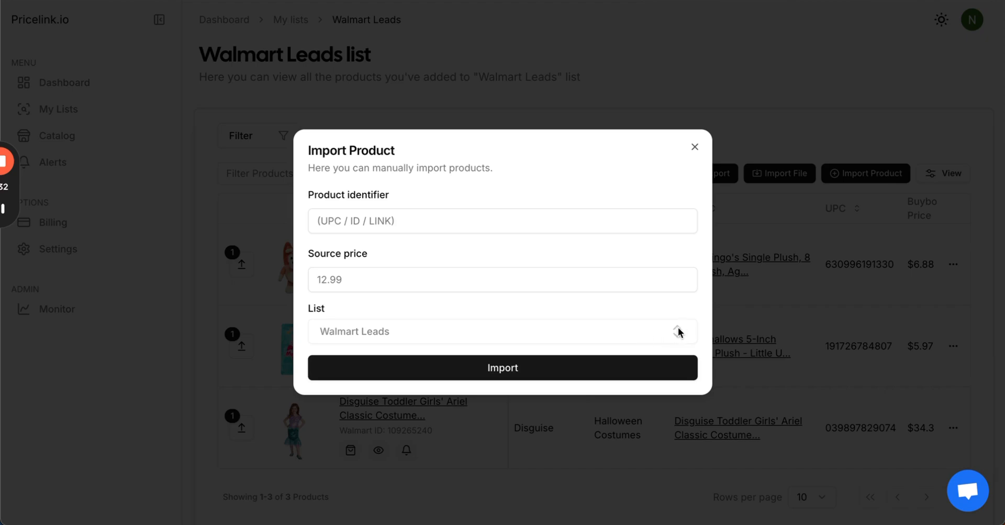
click(695, 147)
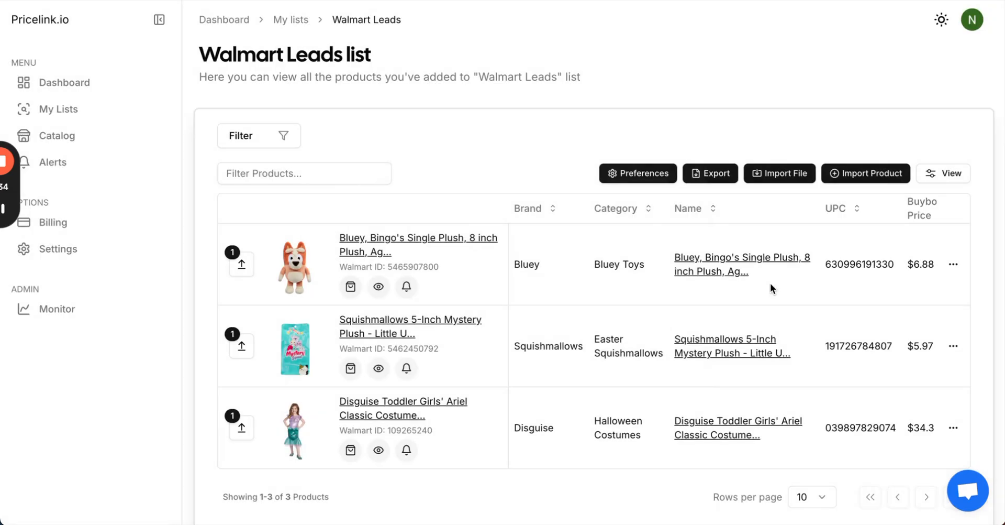
mouse_move(769, 262)
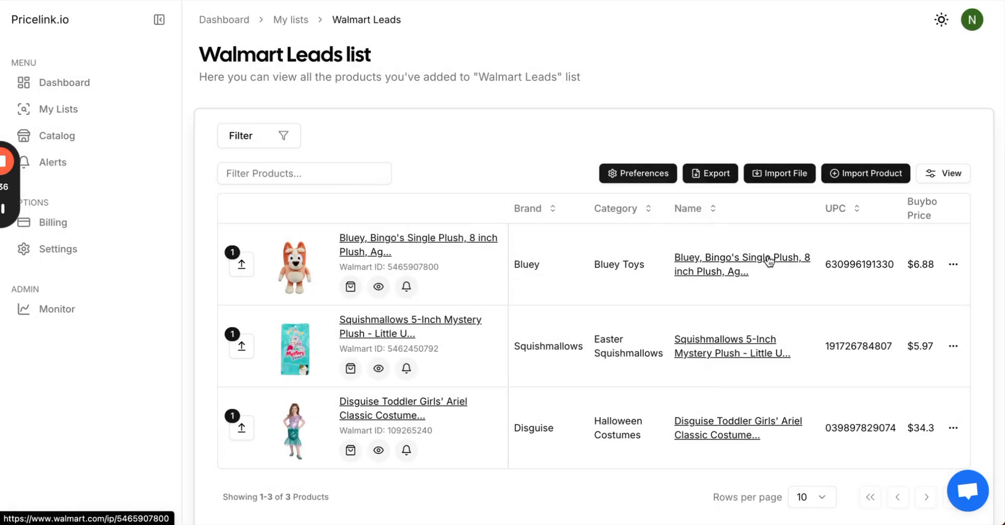
- Scroll across the product table's columns, then bring up the File Upload dialog
scroll(right, 3)
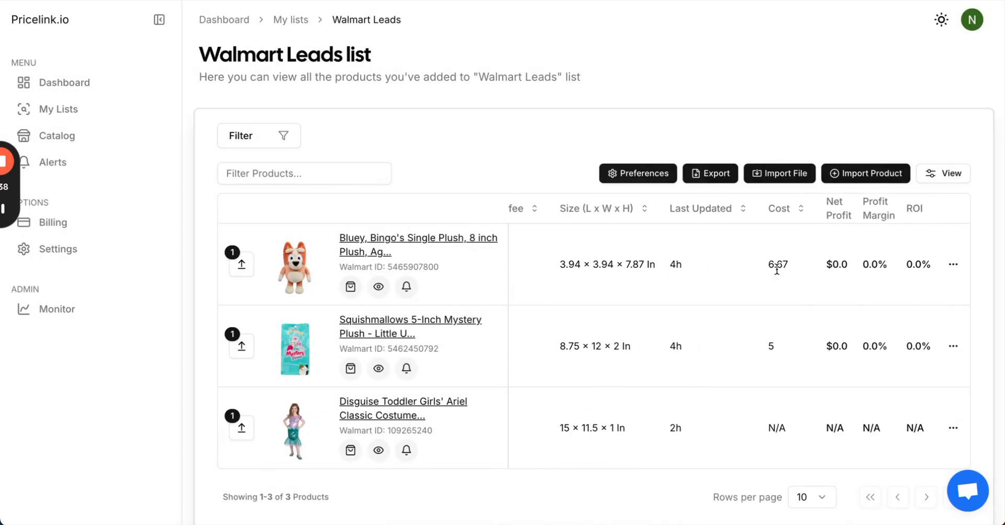
scroll(right, 3)
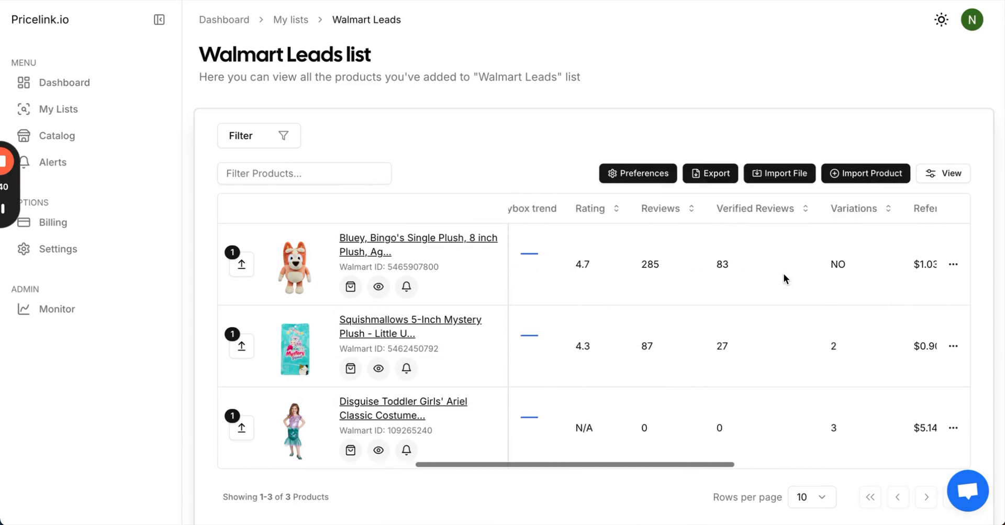
scroll(left, 3)
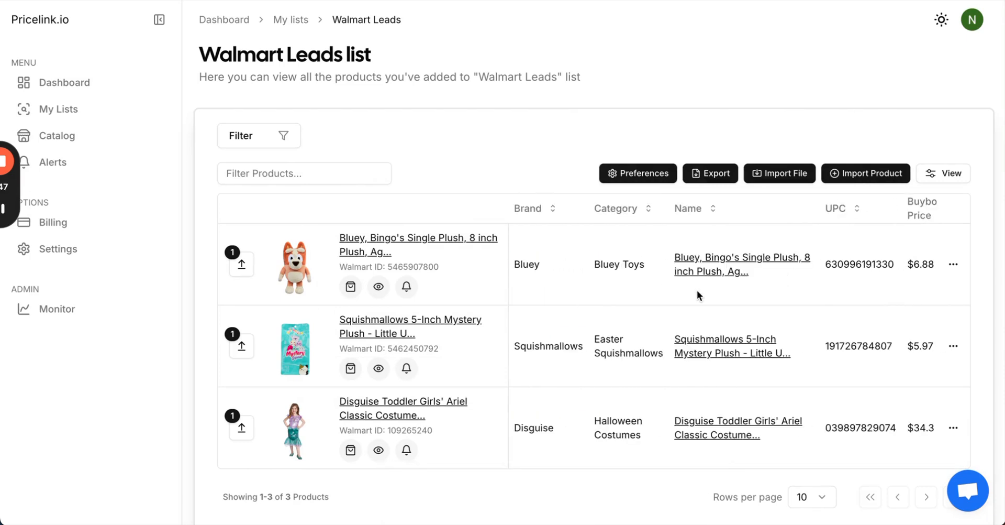
mouse_move(720, 283)
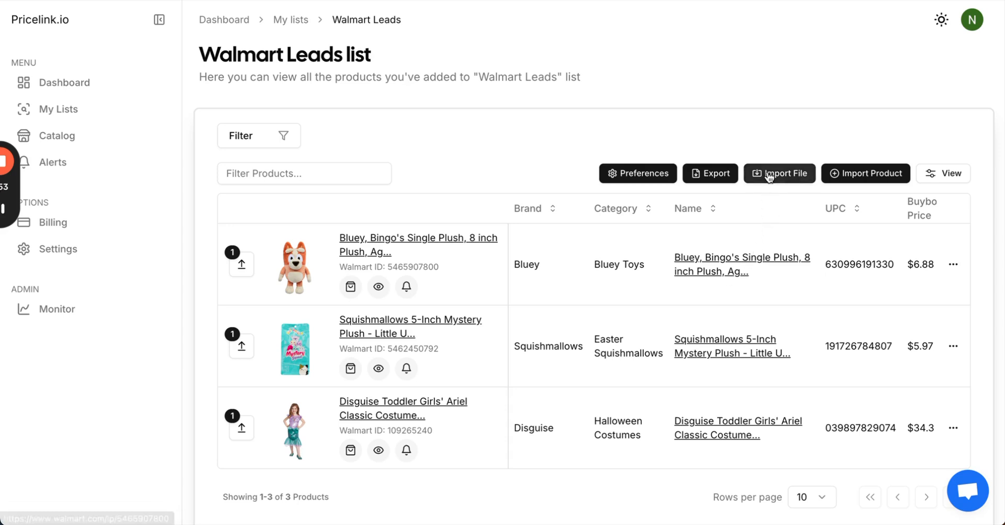
click(780, 173)
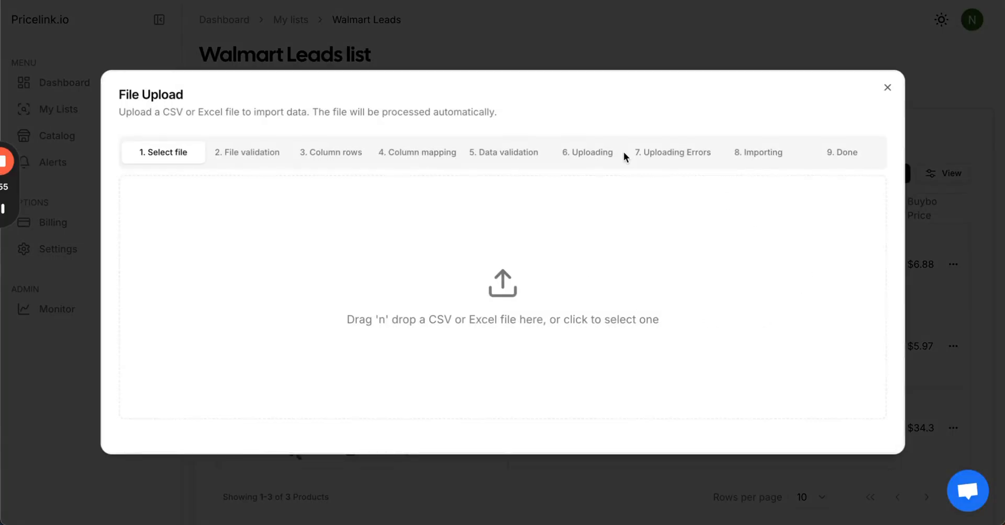
mouse_move(944, 323)
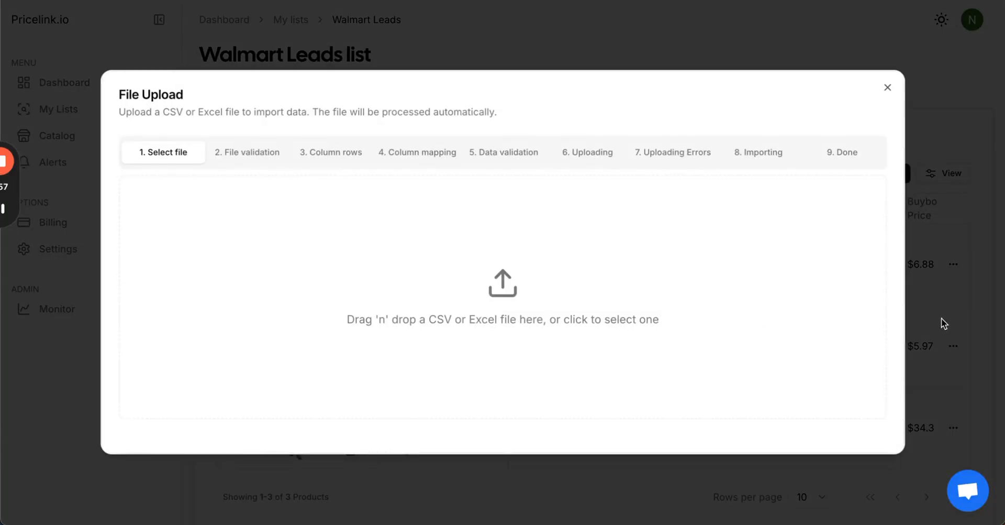
- Close the upload dialog and choose a field from the Filter list for Walmart Leads
click(888, 88)
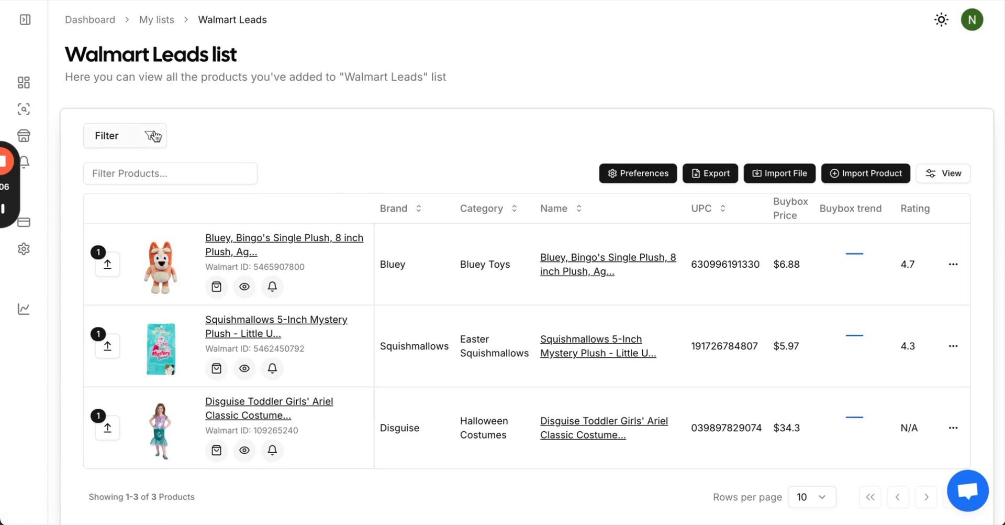
mouse_move(150, 138)
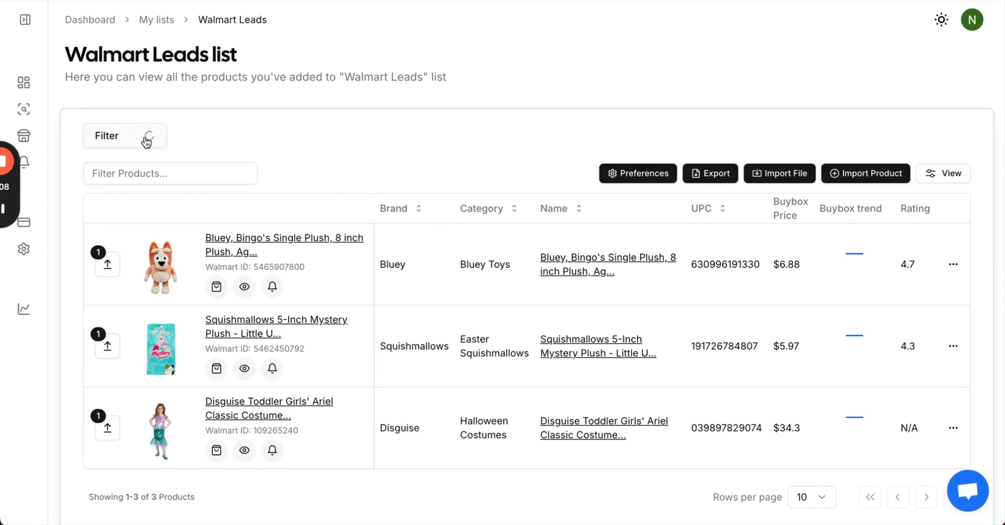
click(125, 135)
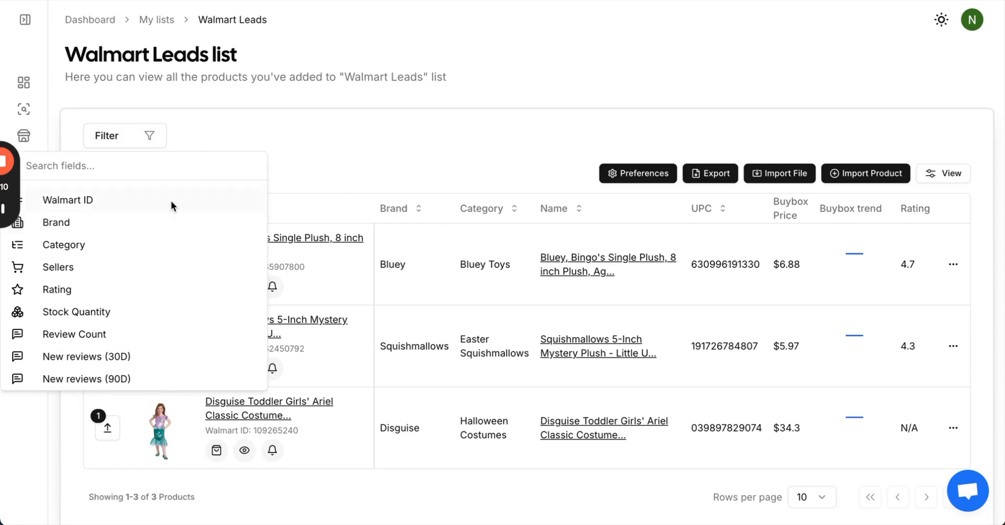
mouse_move(177, 245)
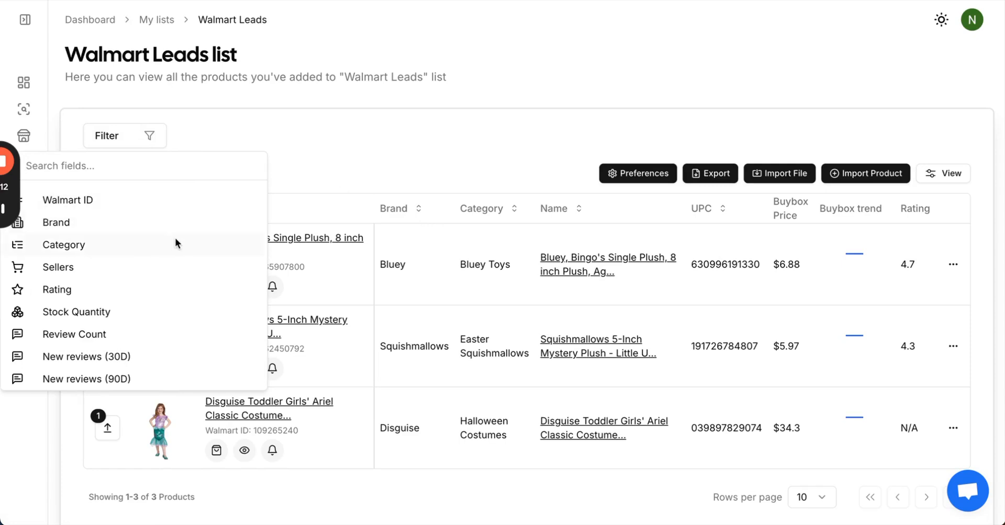
mouse_move(147, 213)
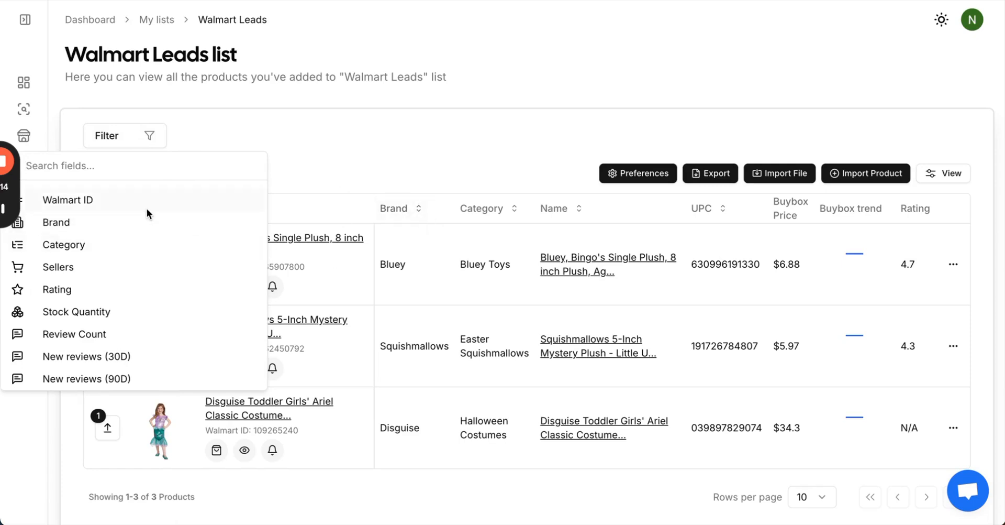
mouse_move(122, 267)
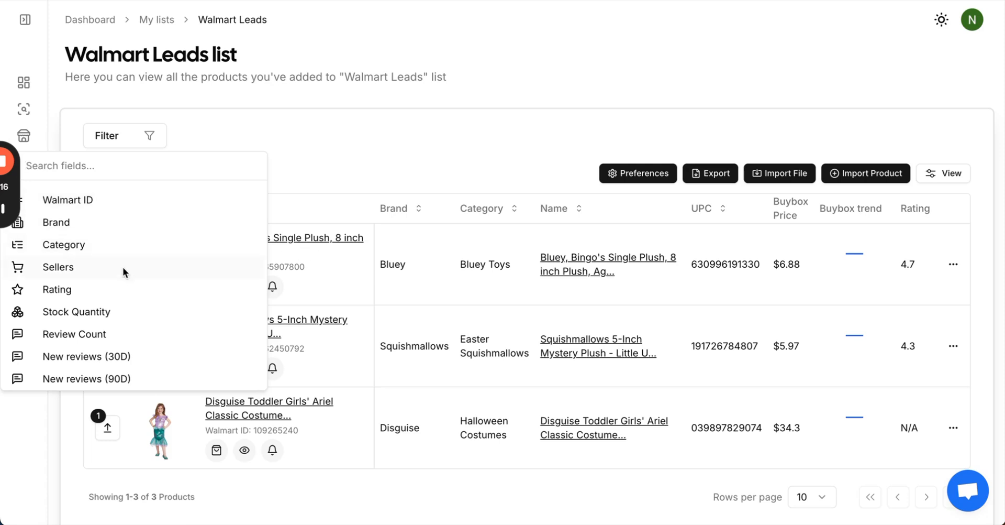
mouse_move(170, 322)
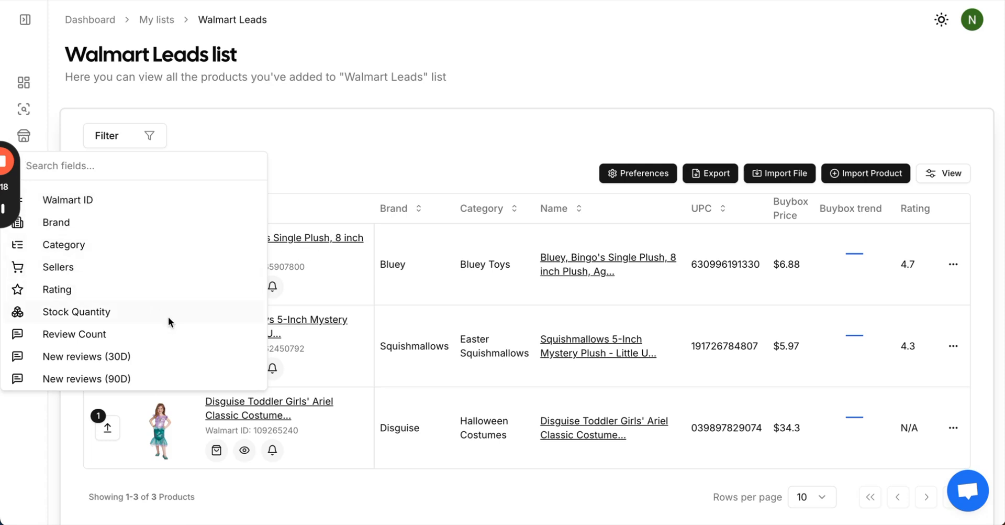
scroll(down, 3)
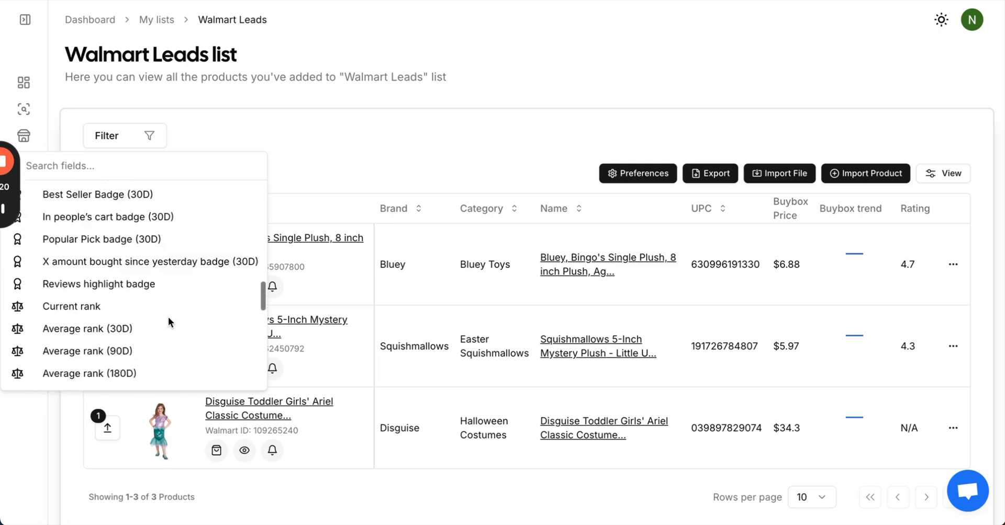
scroll(up, 3)
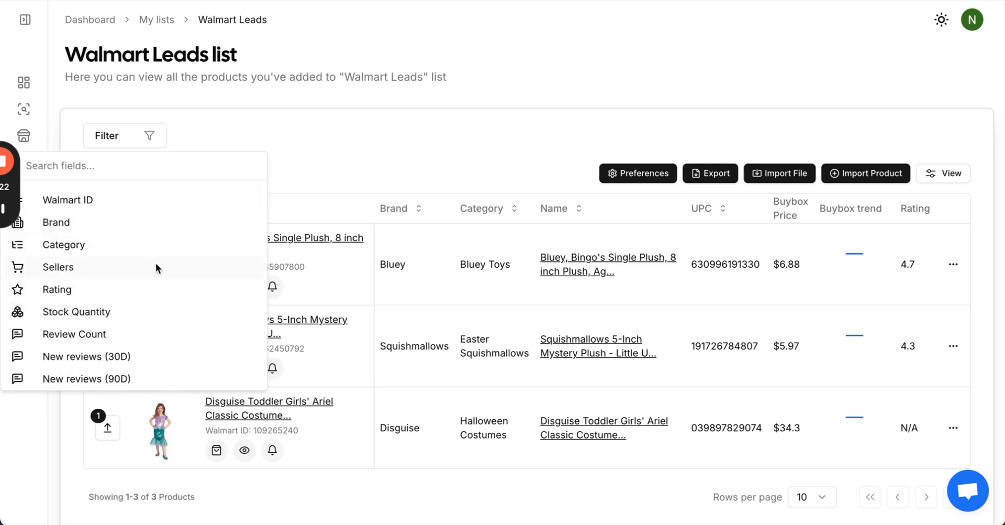
click(58, 268)
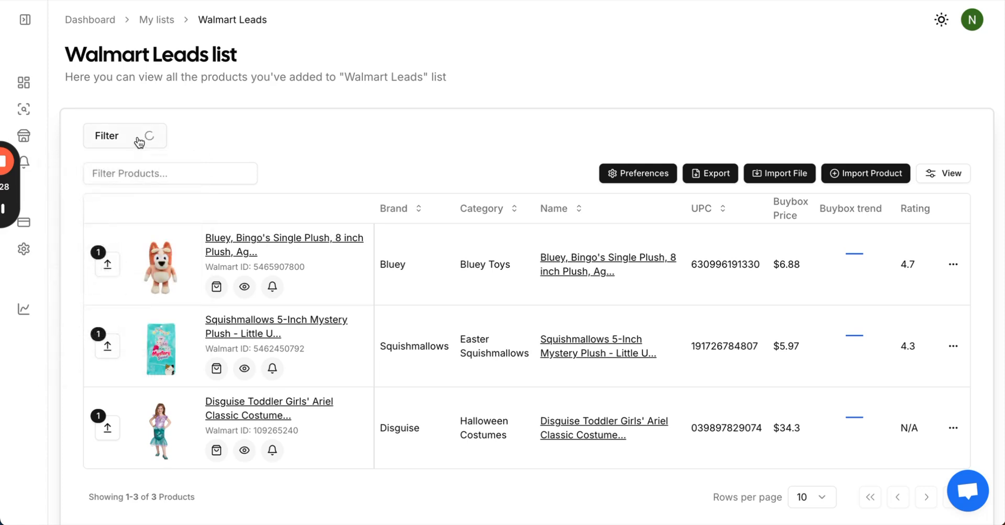
click(124, 135)
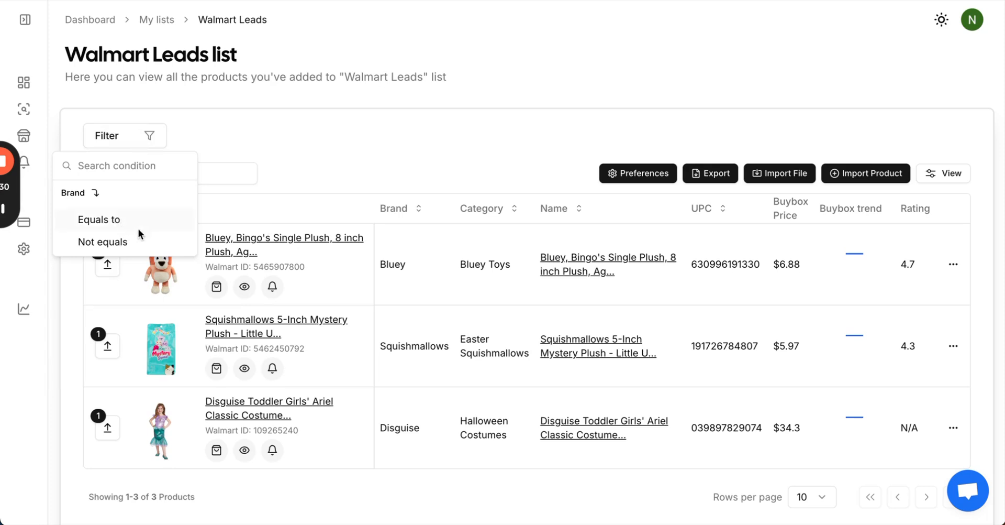
mouse_move(135, 250)
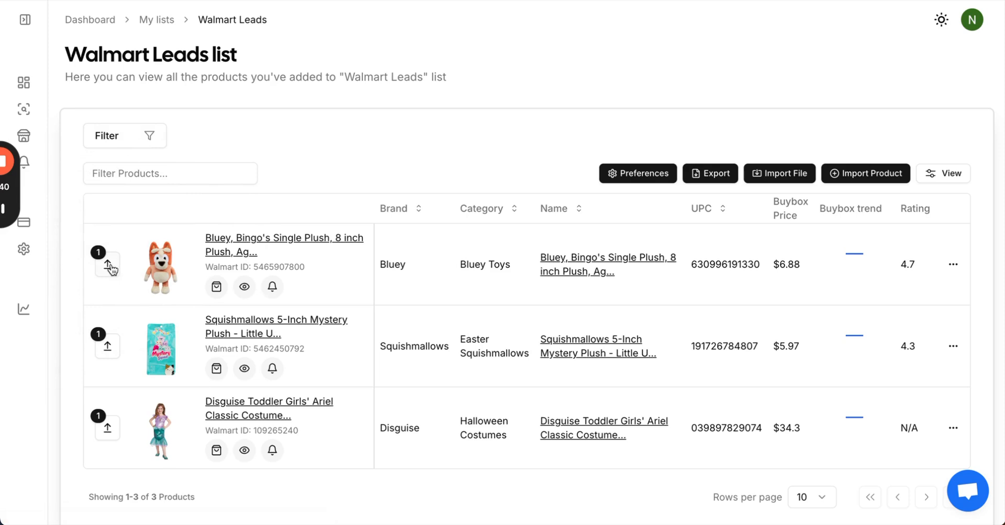
- Expand the Bluey plush's seller details and scroll across them
click(106, 265)
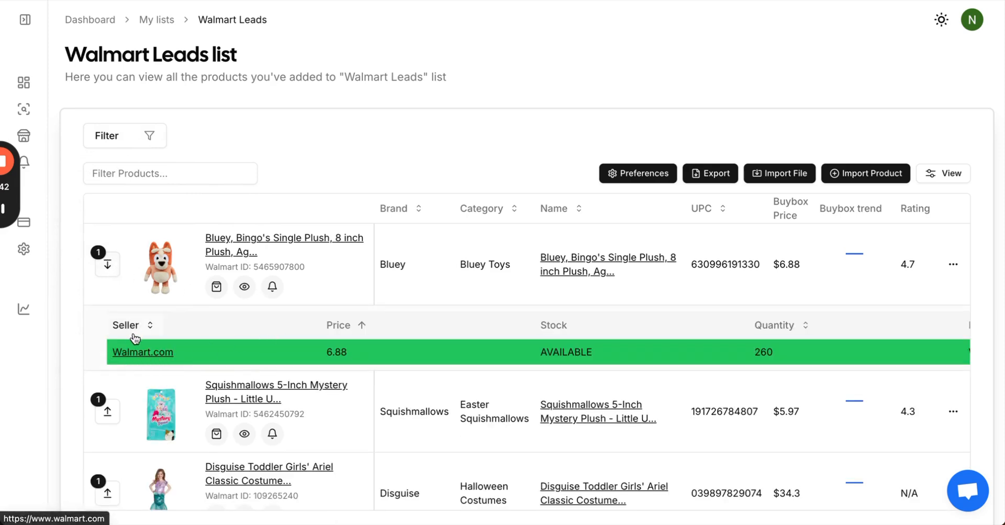
scroll(right, 3)
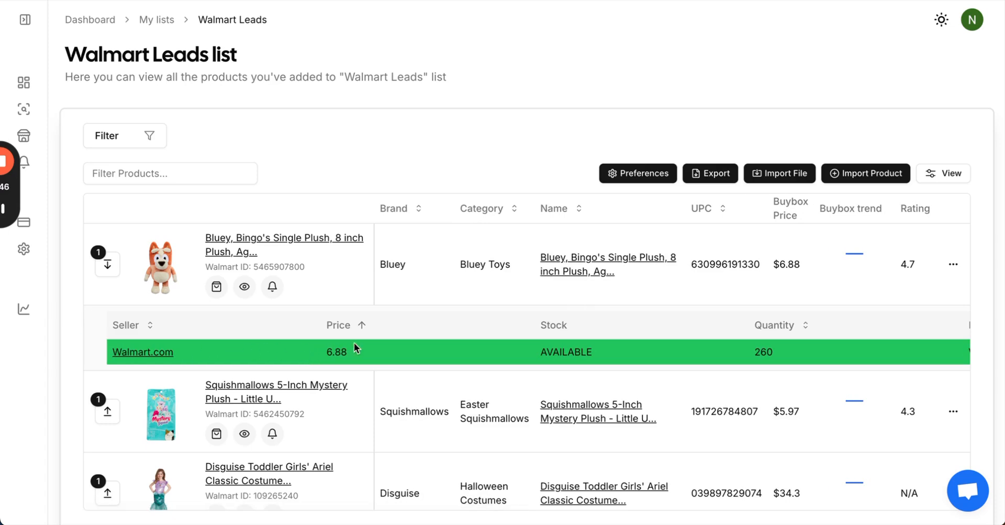
mouse_move(144, 352)
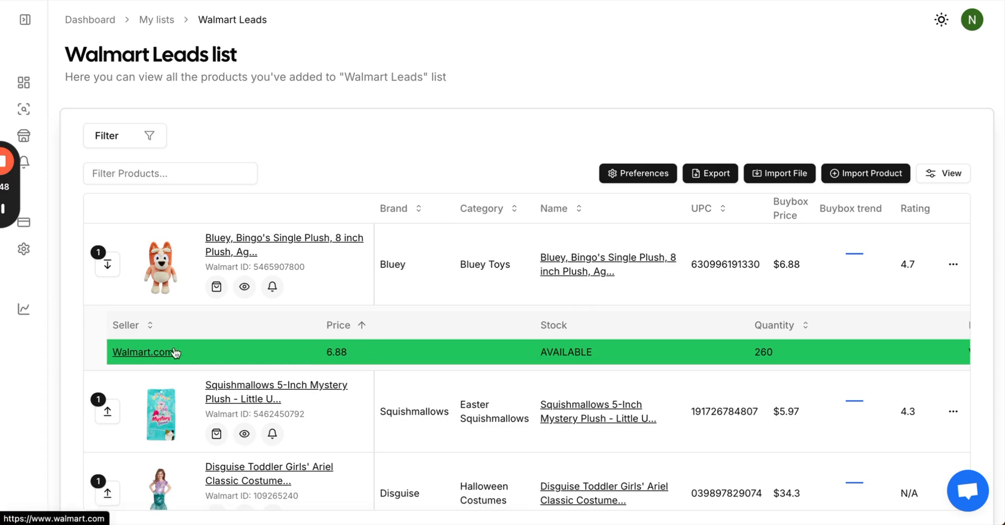
scroll(right, 3)
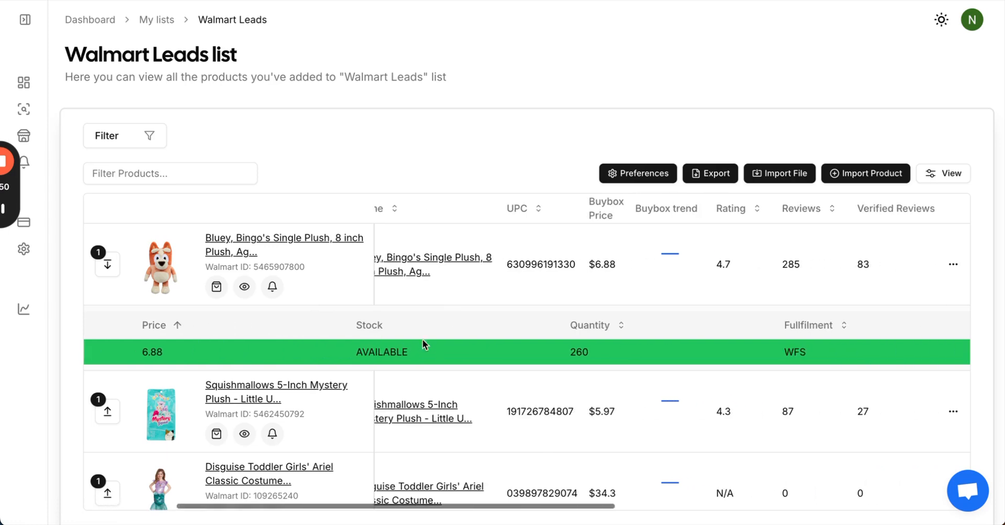
mouse_move(560, 359)
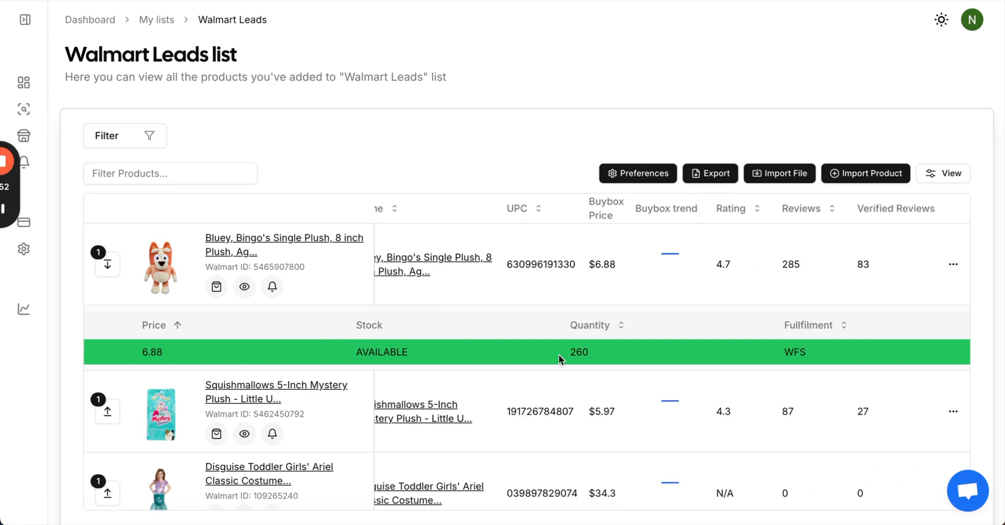
scroll(right, 3)
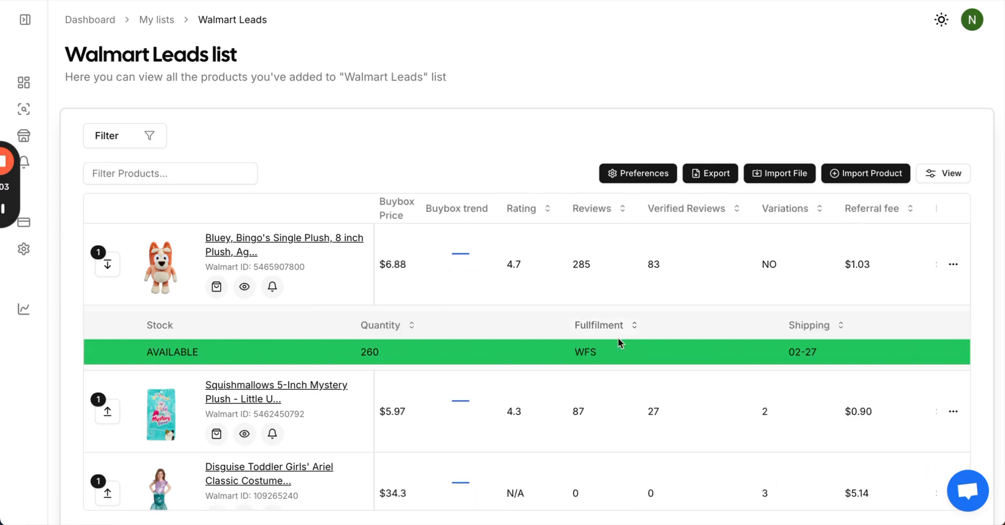
scroll(right, 3)
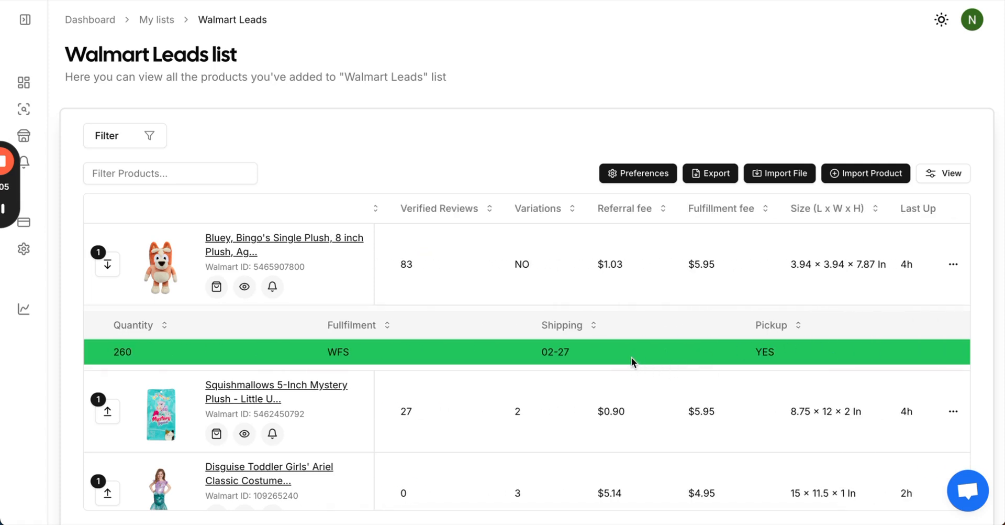
scroll(right, 3)
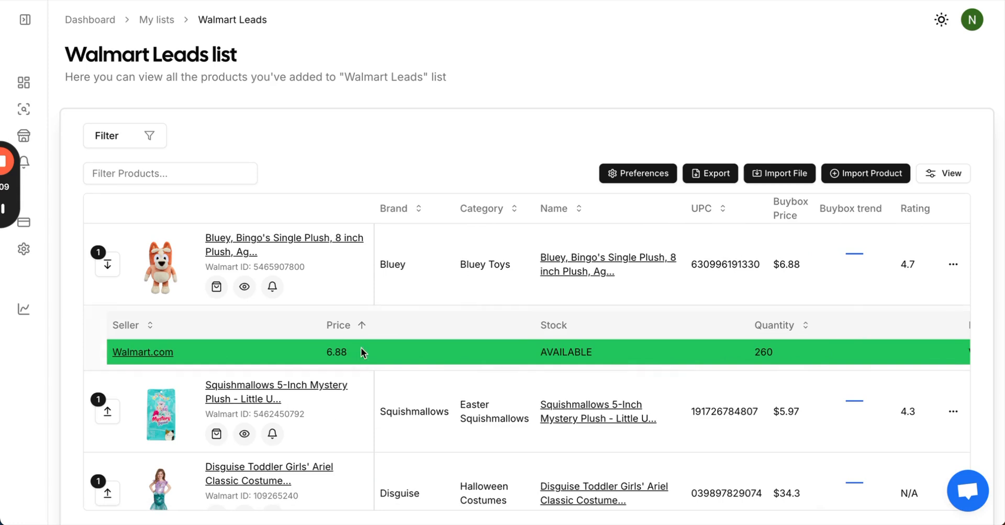
mouse_move(218, 268)
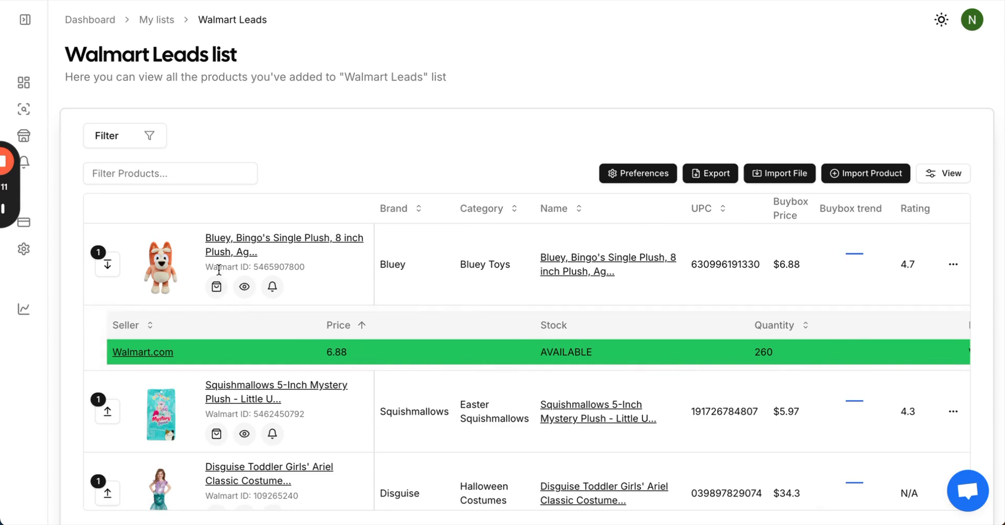
mouse_move(216, 287)
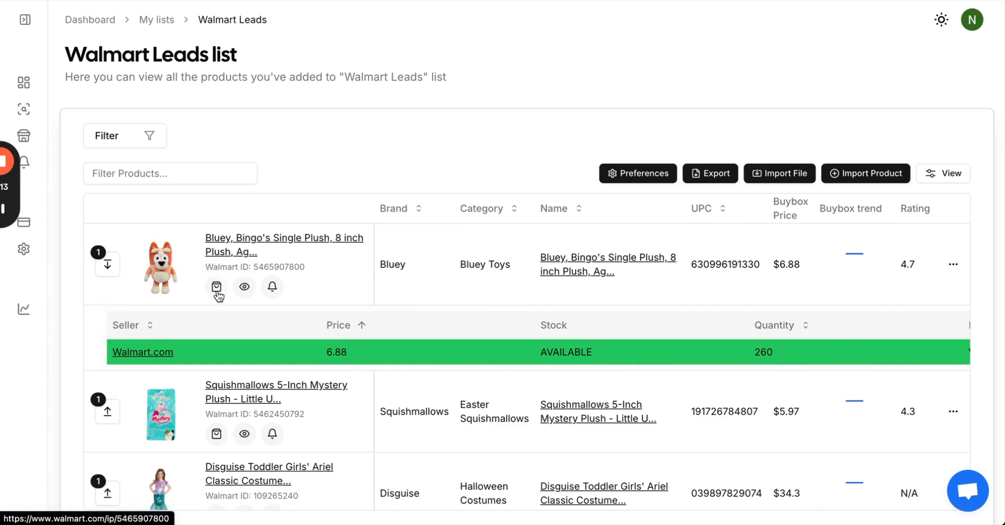
mouse_move(249, 249)
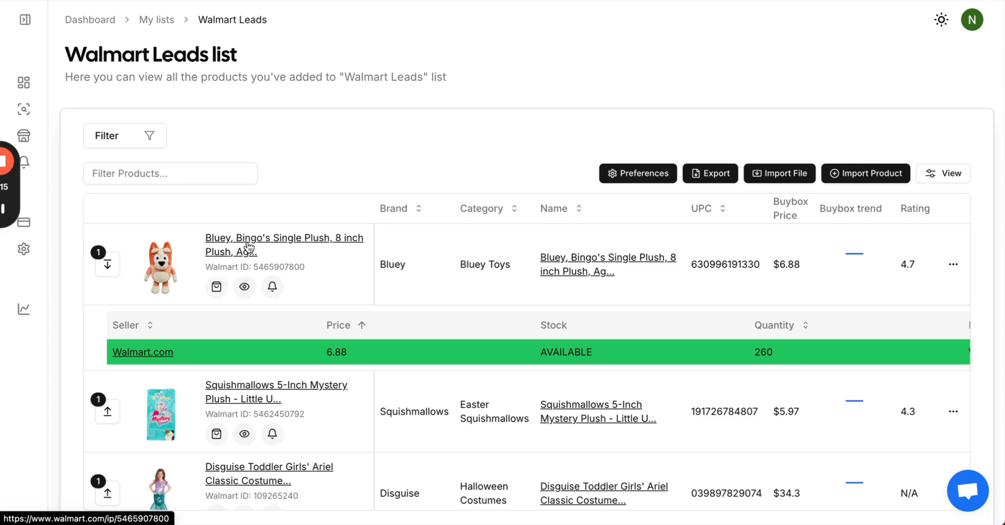
- Collapse the seller details and choose Create Alert from the Bluey plush's actions menu
click(107, 264)
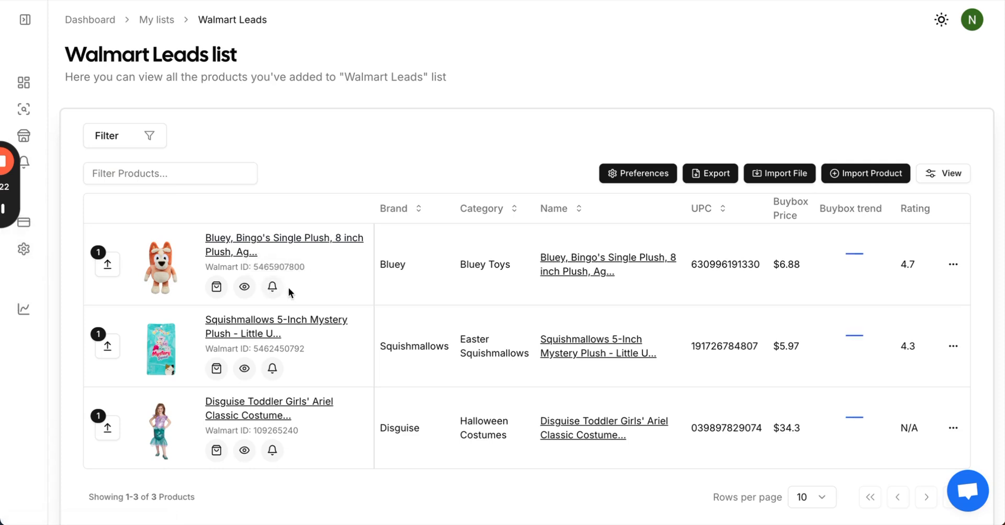
click(955, 263)
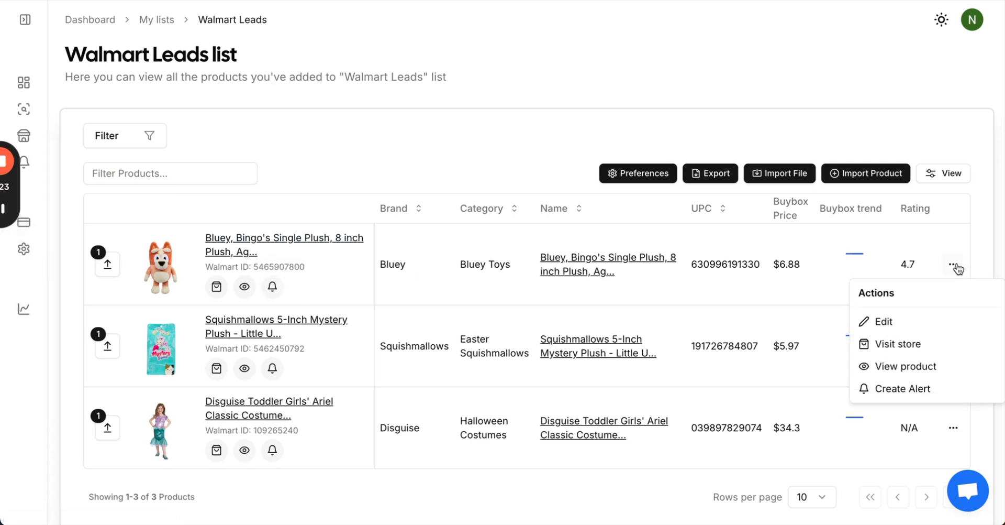
mouse_move(922, 326)
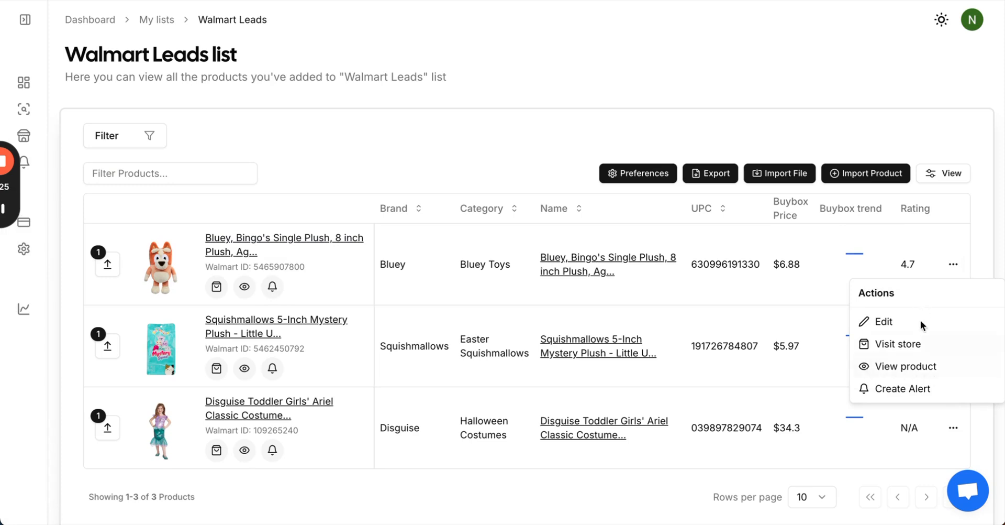
mouse_move(908, 391)
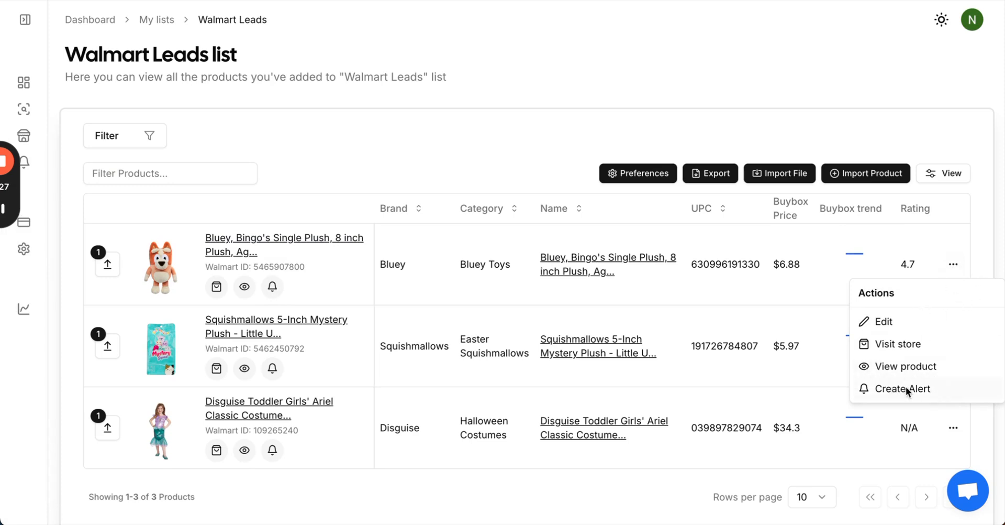
click(903, 388)
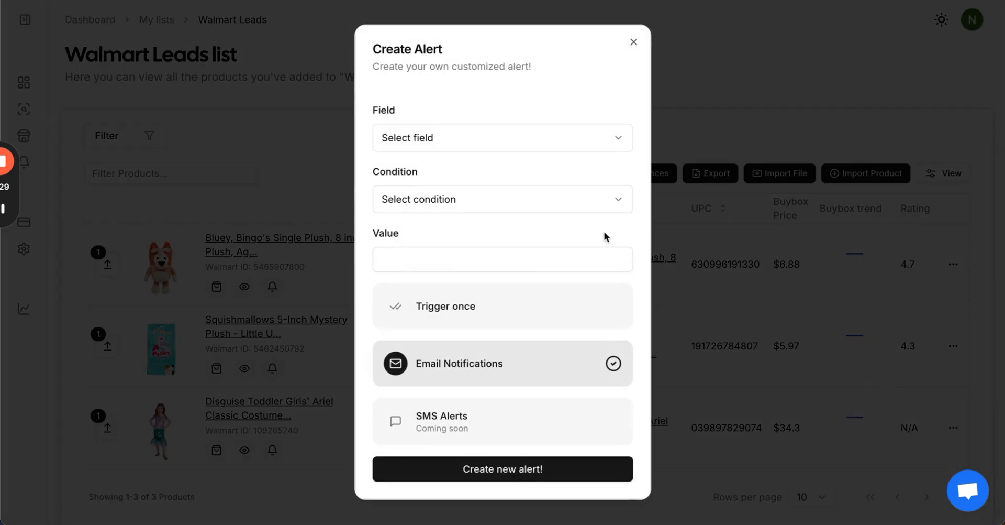
mouse_move(613, 137)
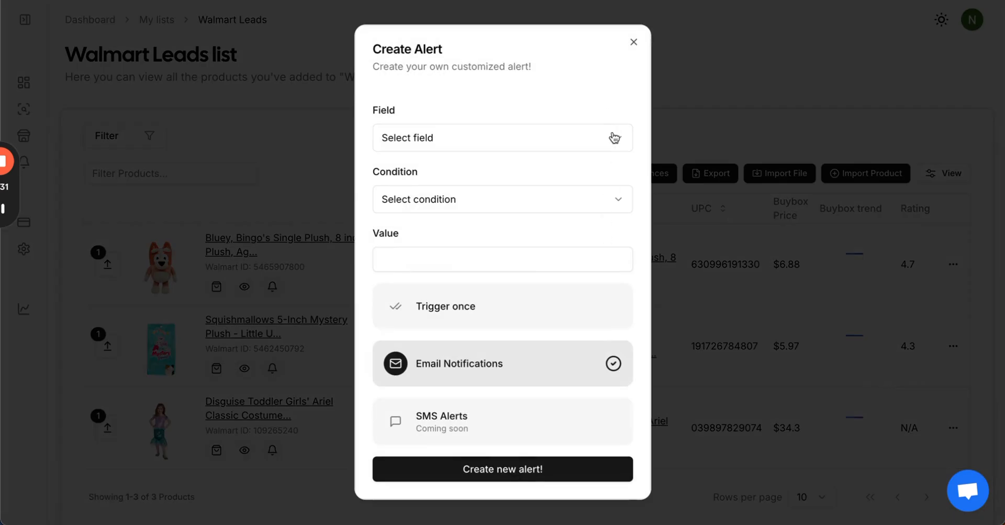
- Set the alert field to Buybox price, showing current value 6.88
click(502, 137)
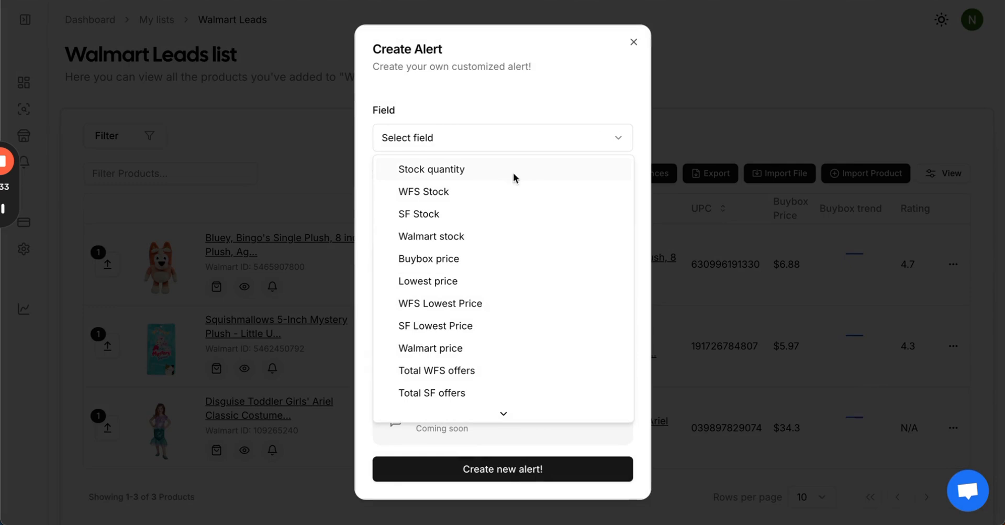
mouse_move(470, 204)
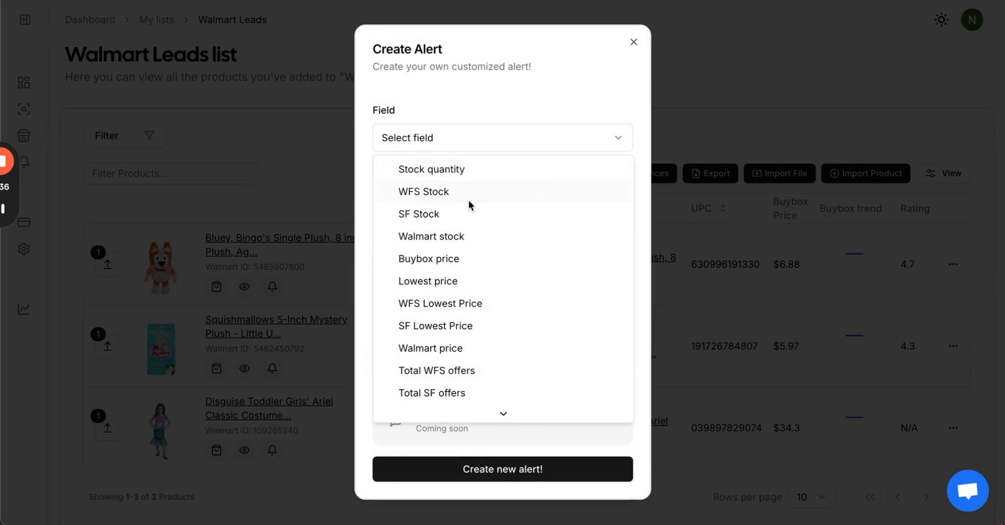
scroll(down, 3)
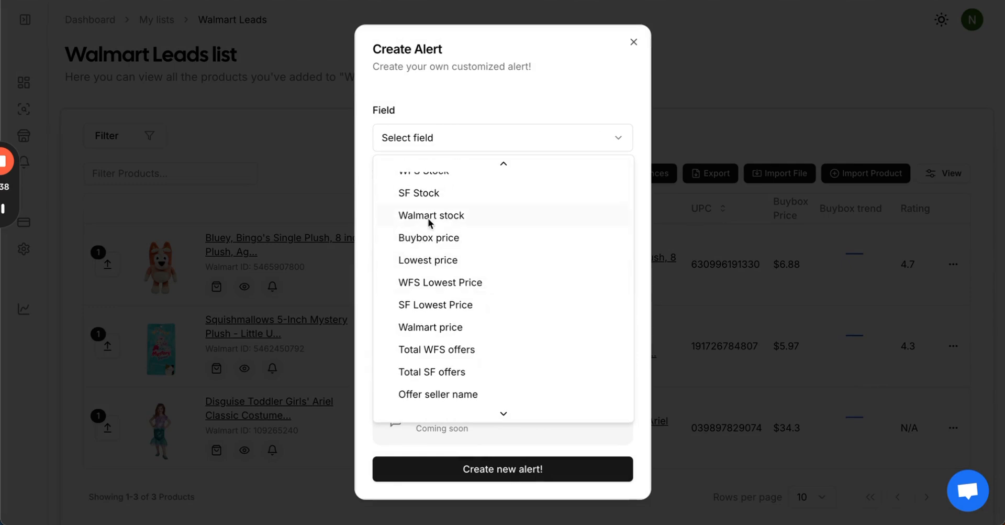
scroll(down, 3)
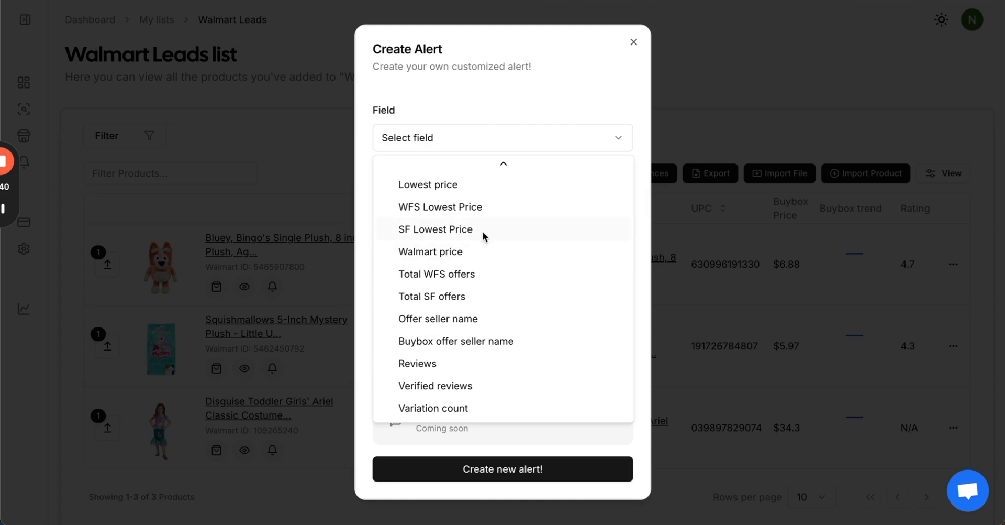
scroll(up, 3)
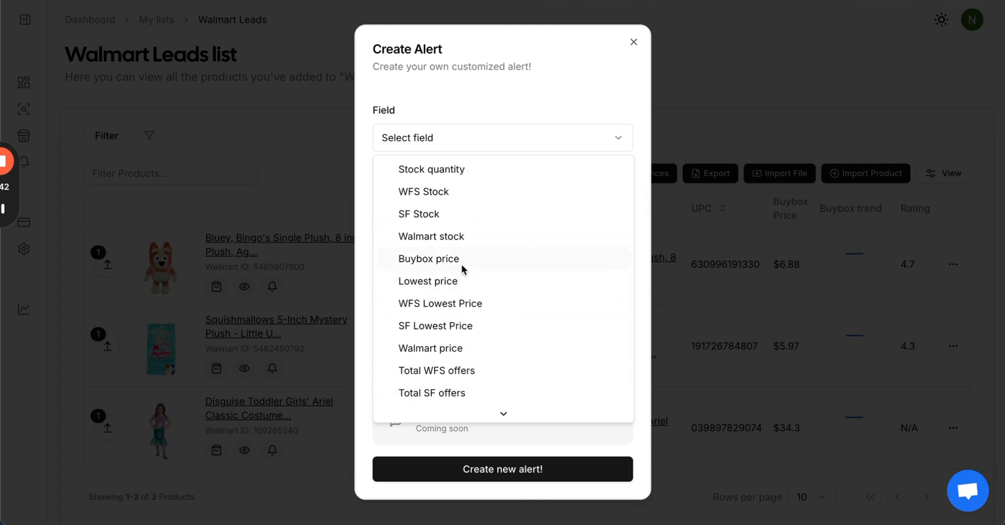
click(428, 259)
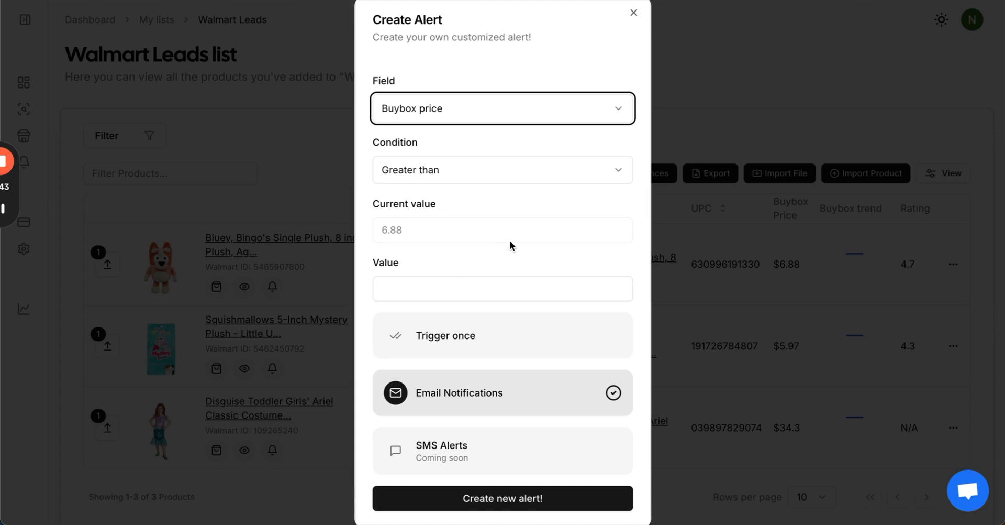
mouse_move(436, 169)
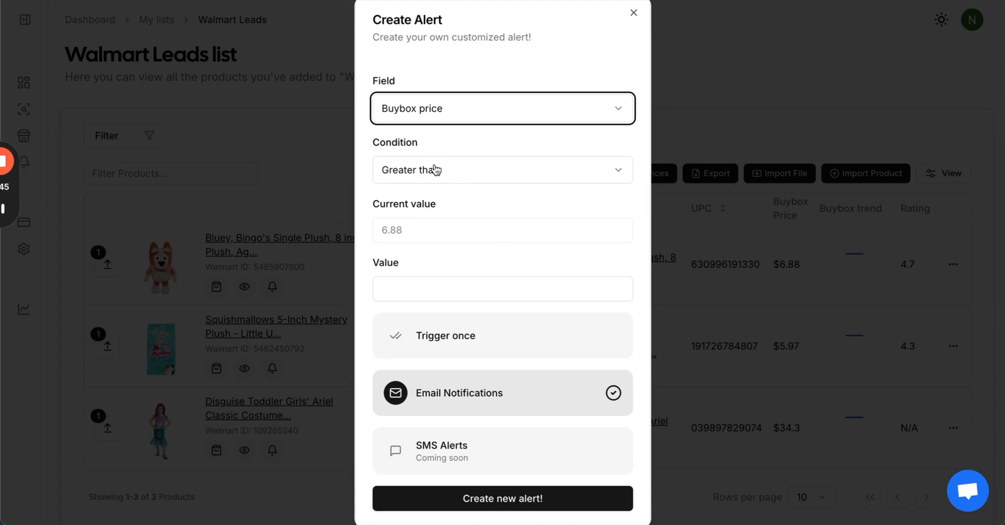
mouse_move(429, 243)
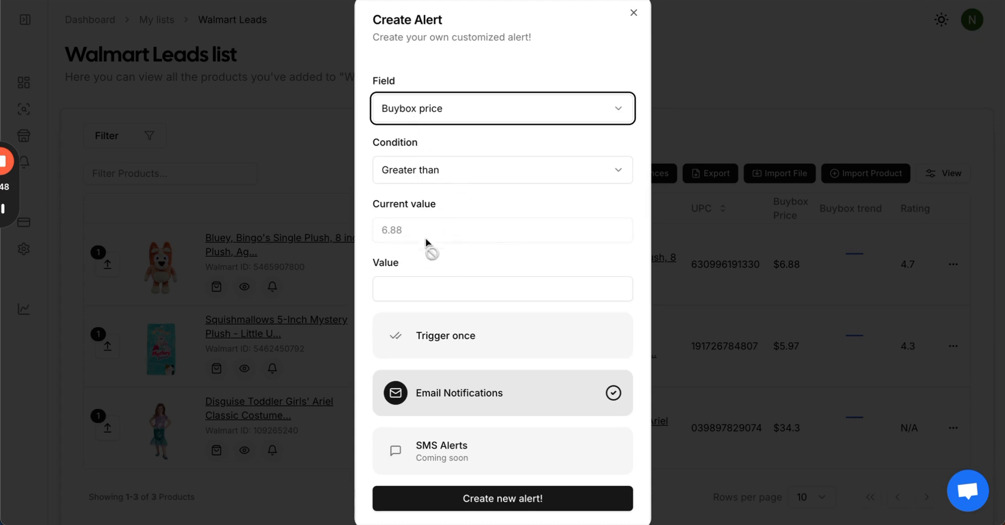
- Enter 7 as the target value and create the Buybox price greater-than alert
text(7)
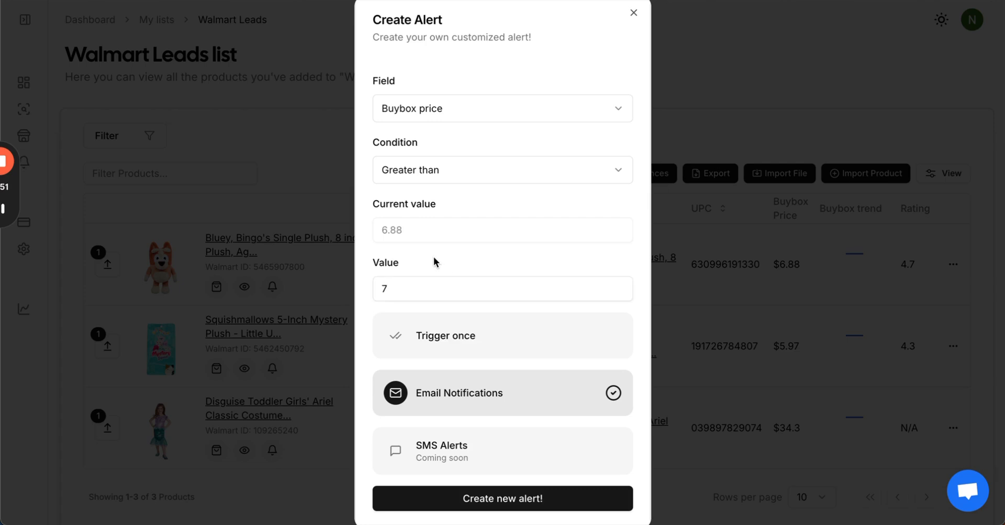
mouse_move(416, 167)
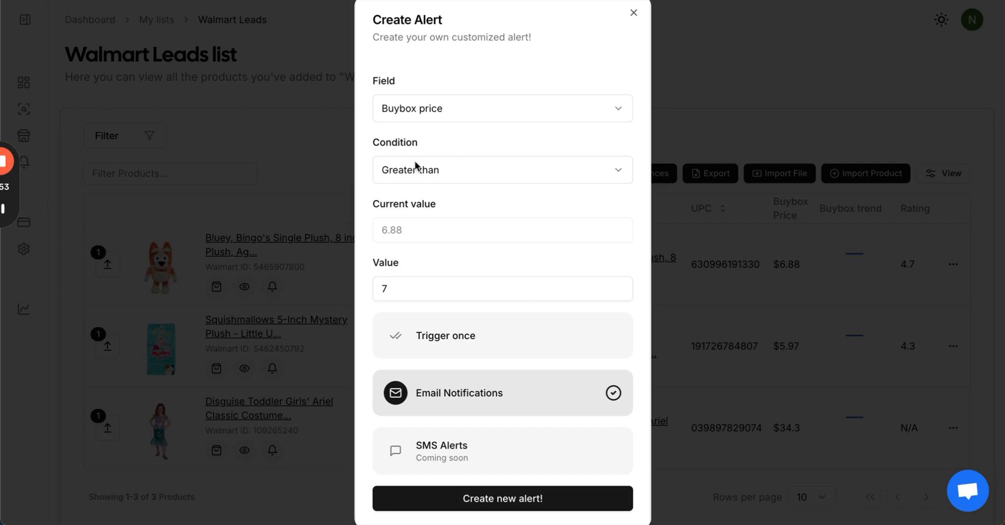
mouse_move(431, 274)
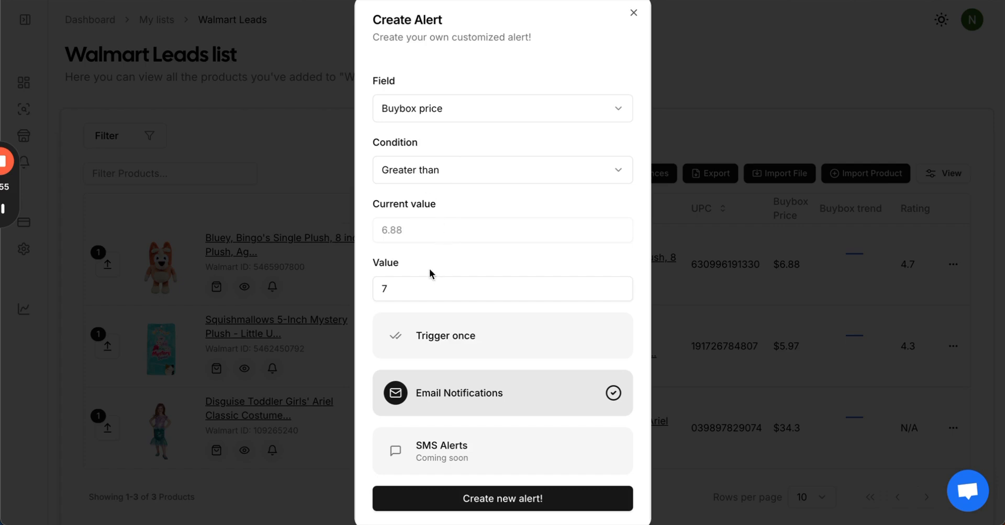
mouse_move(475, 406)
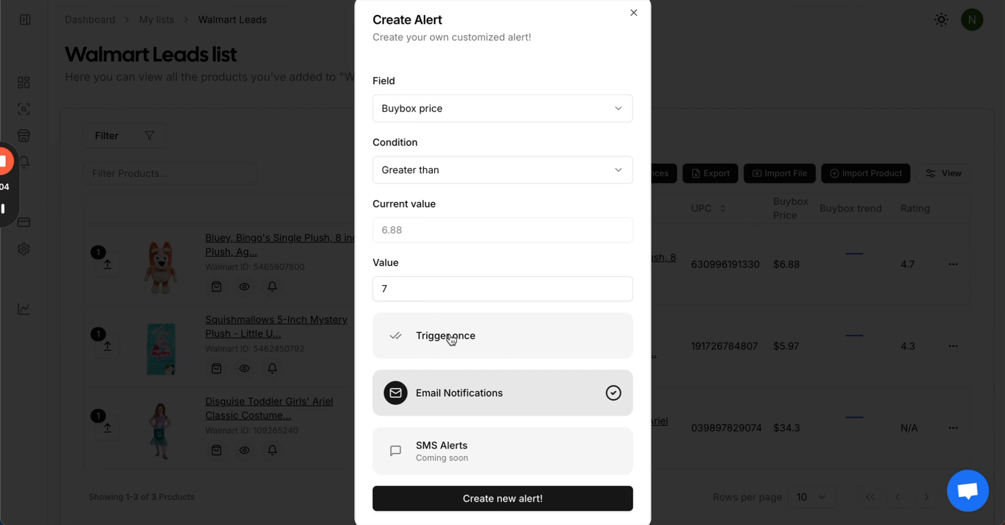
mouse_move(388, 348)
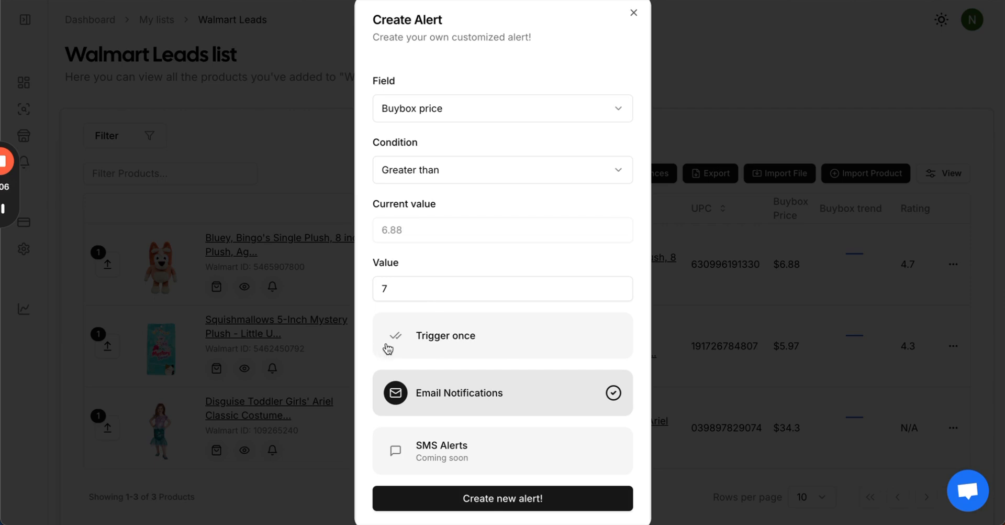
mouse_move(472, 340)
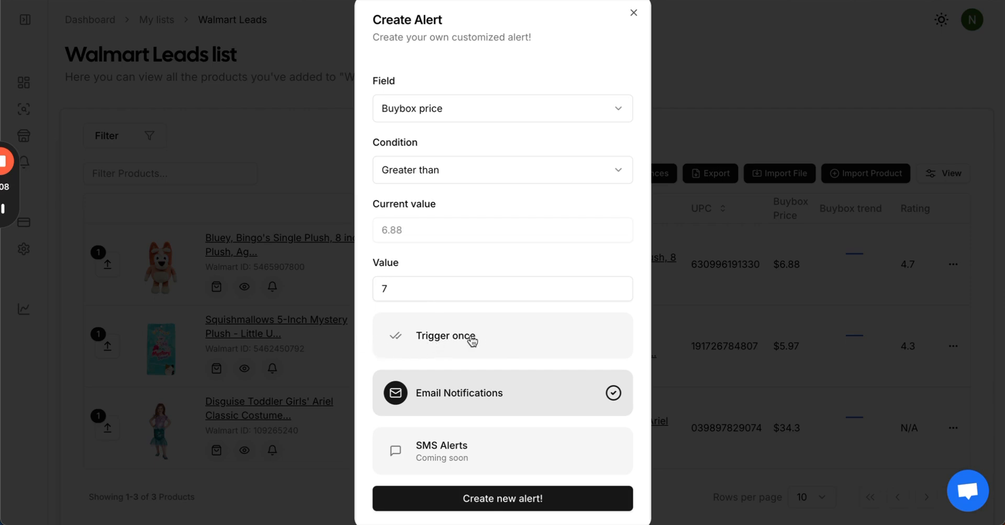
mouse_move(503, 499)
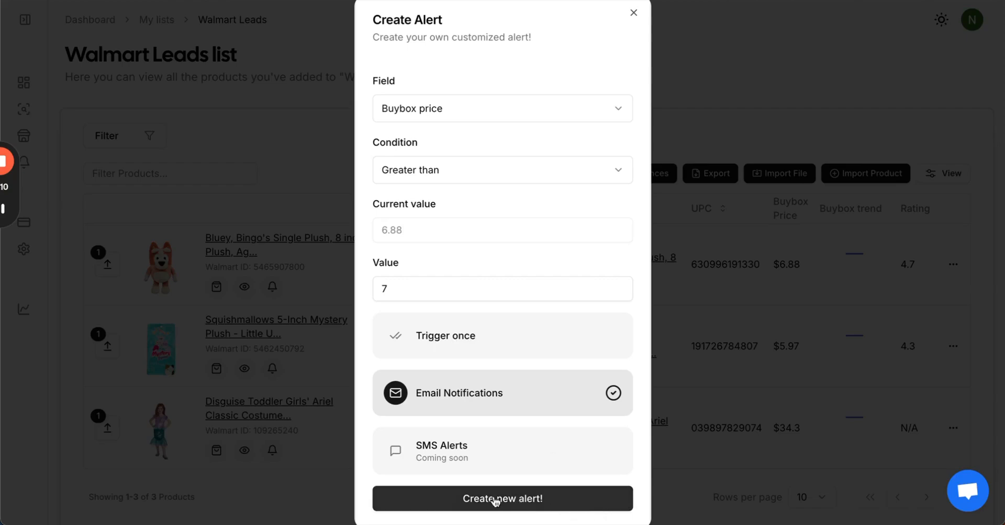
click(502, 498)
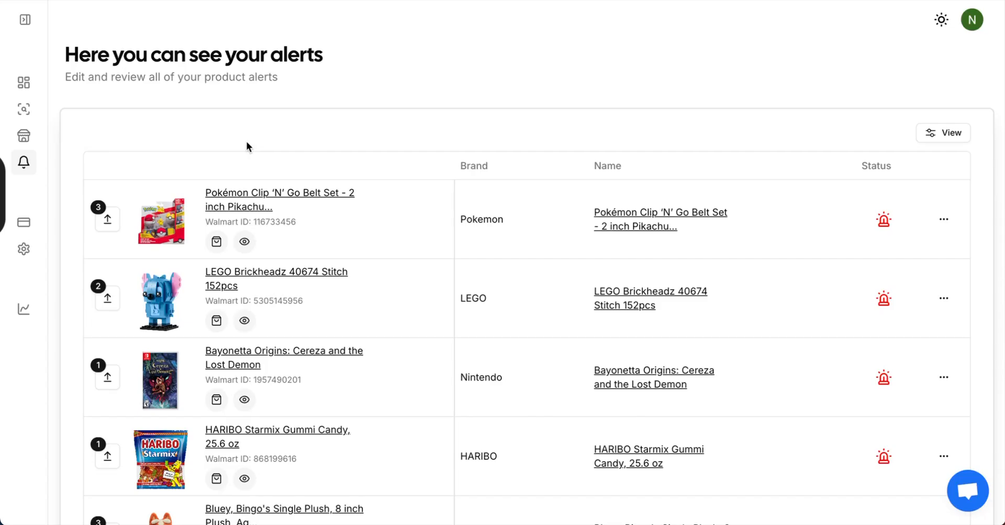
mouse_move(23, 162)
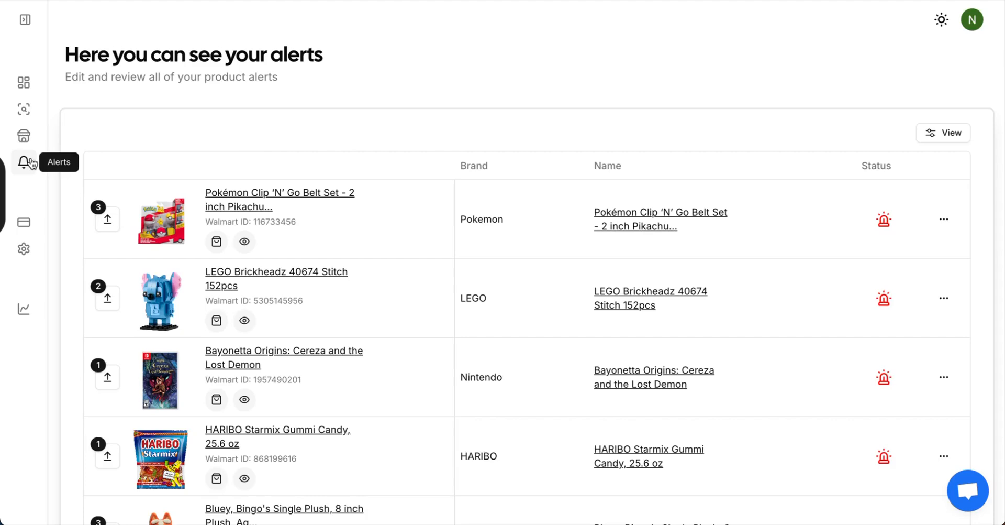
mouse_move(368, 87)
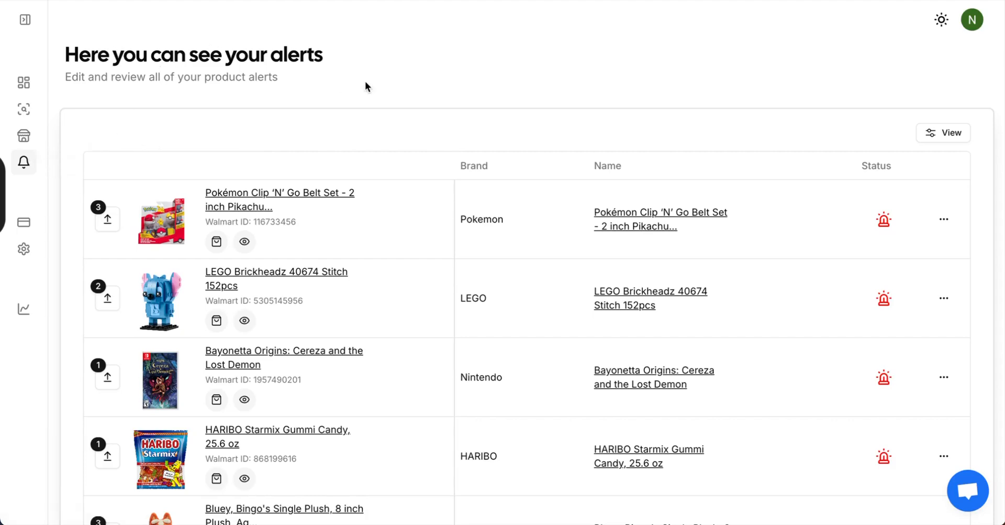
scroll(down, 3)
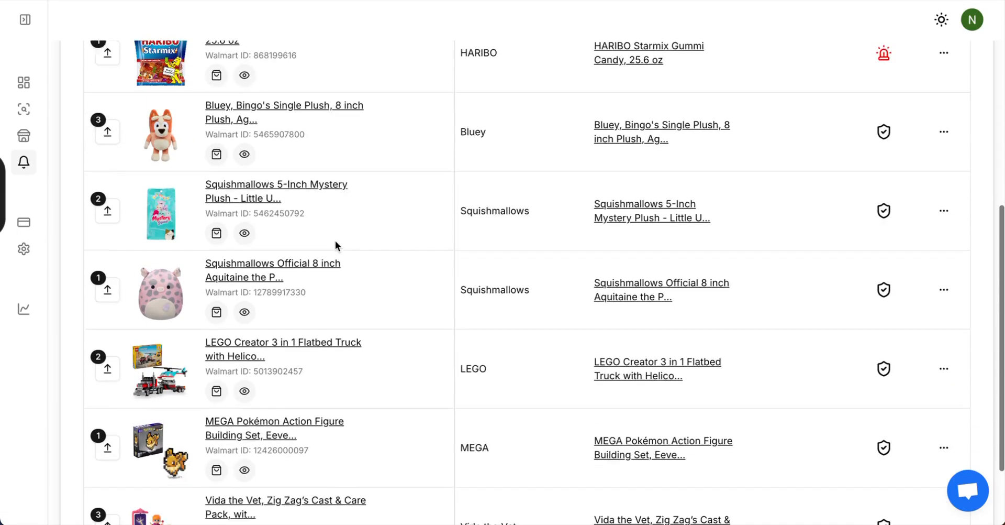
scroll(up, 3)
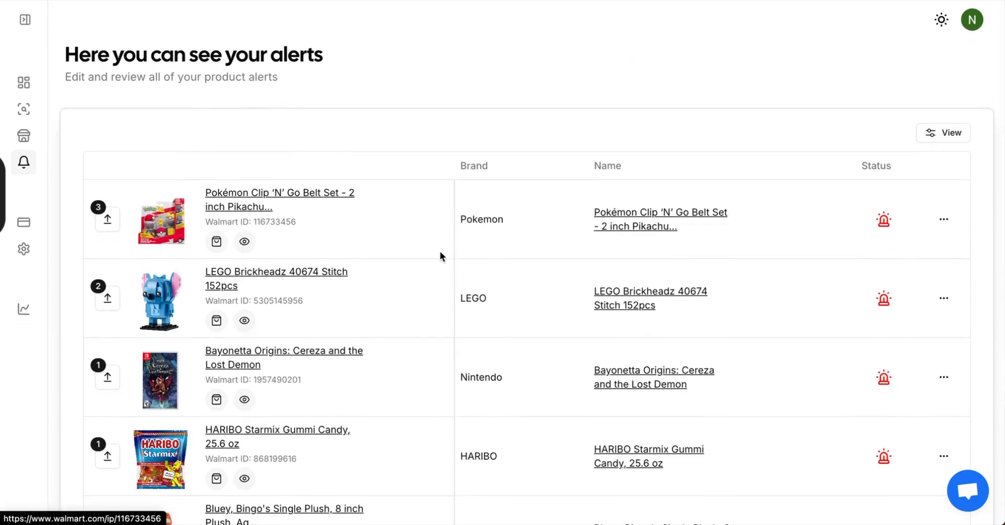
scroll(down, 3)
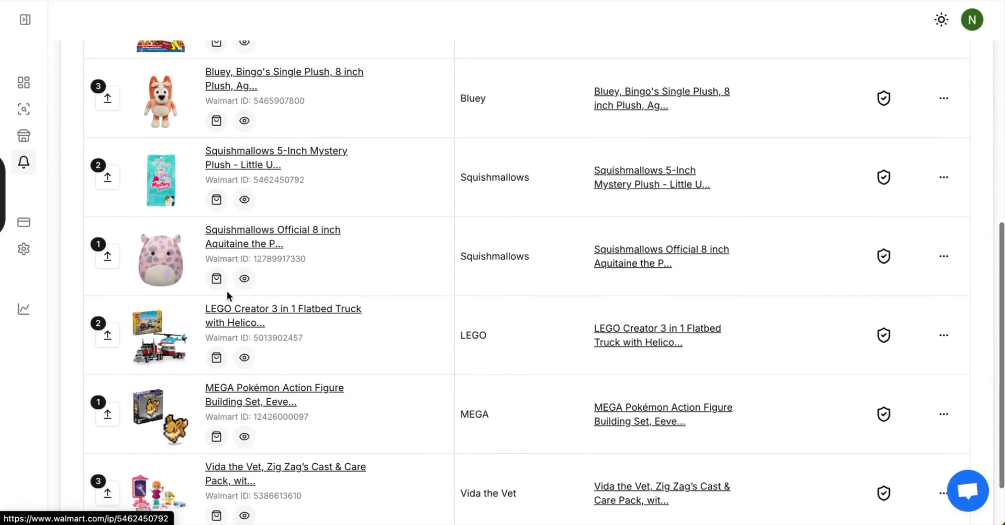
scroll(up, 3)
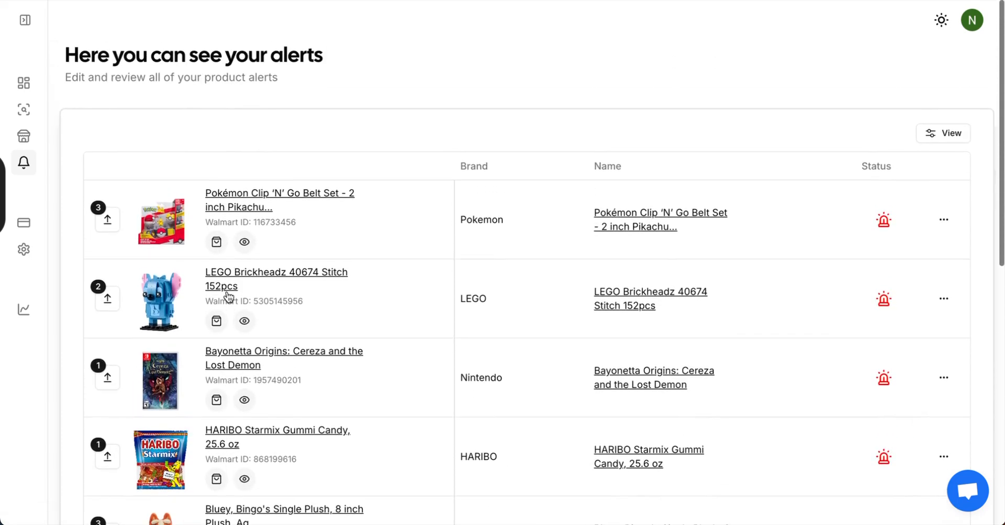
click(107, 219)
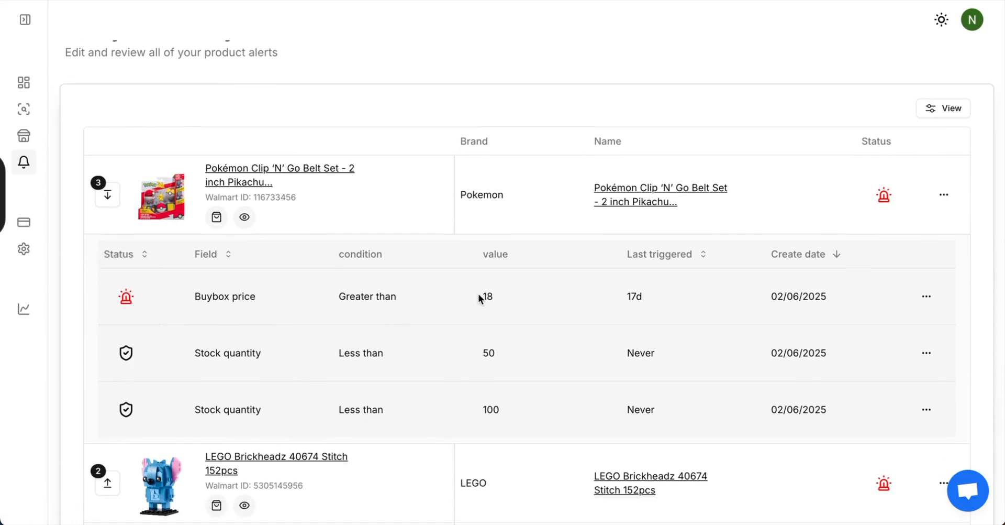
mouse_move(754, 346)
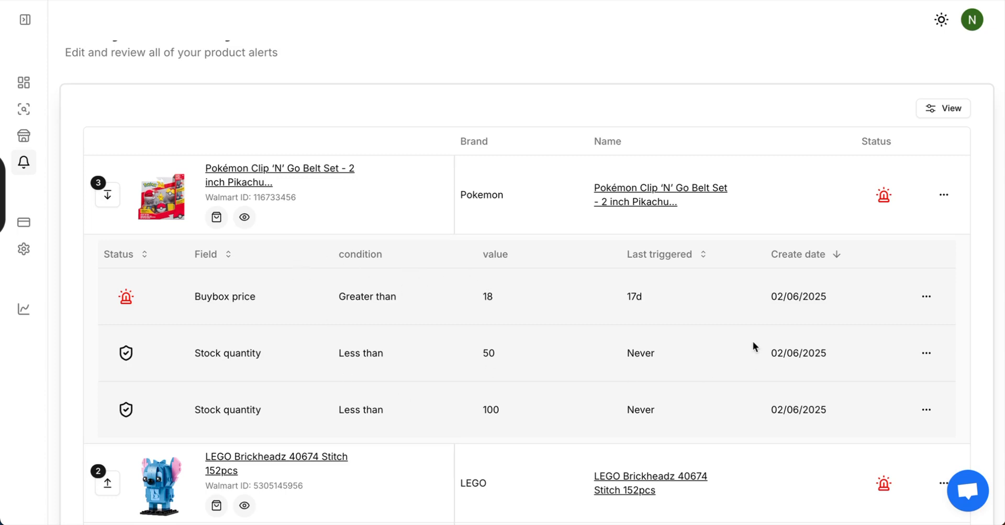
mouse_move(861, 329)
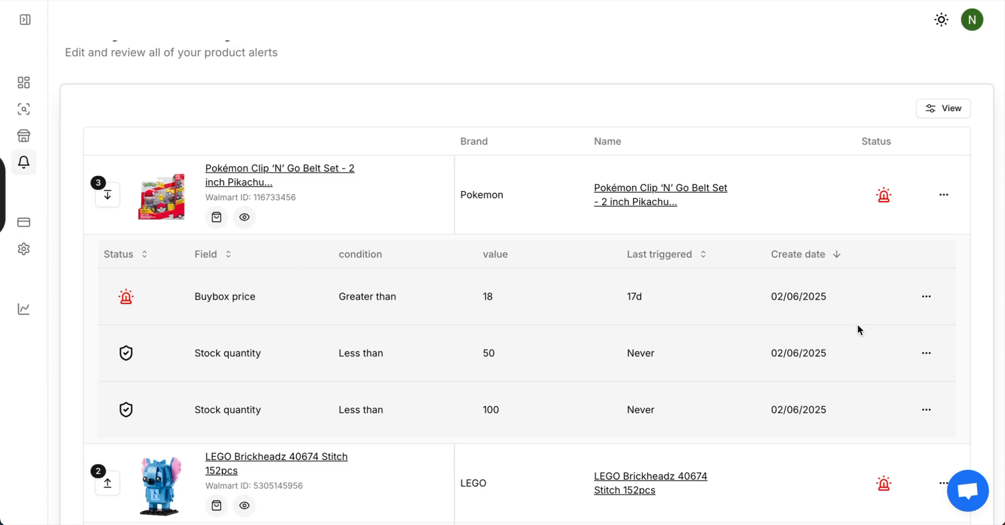
scroll(up, 3)
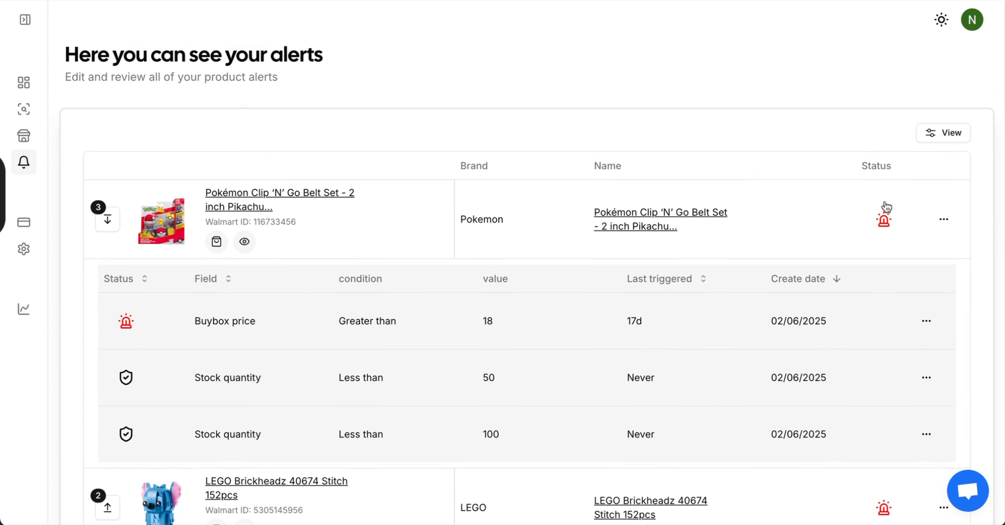
click(943, 221)
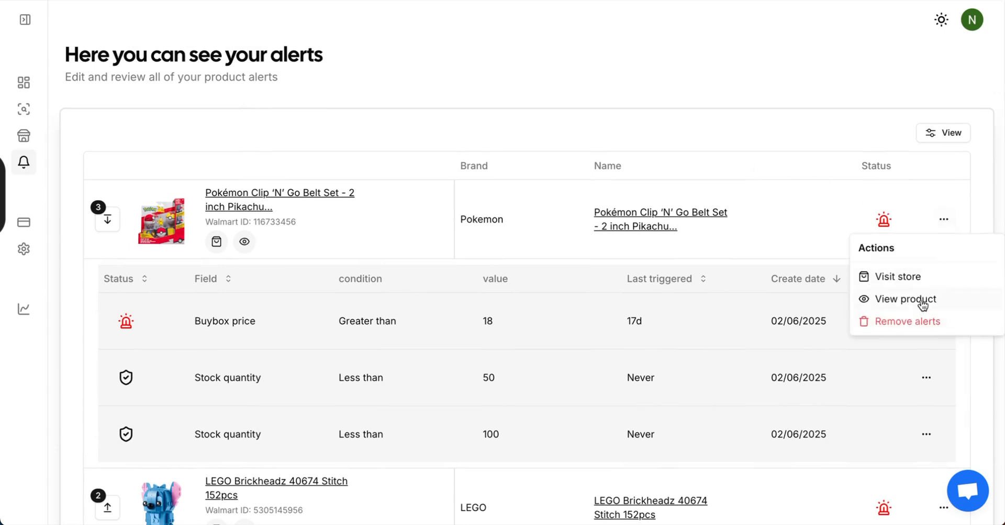
mouse_move(745, 117)
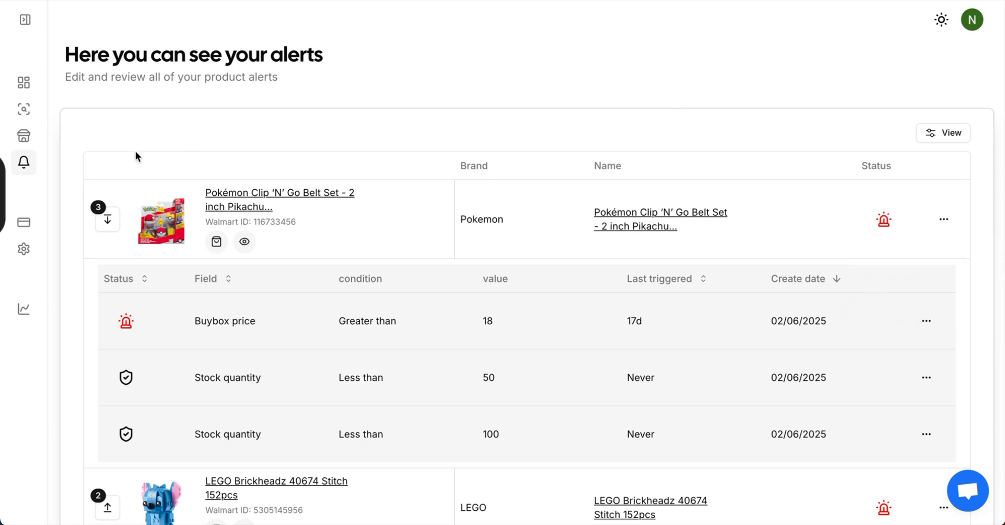
click(24, 135)
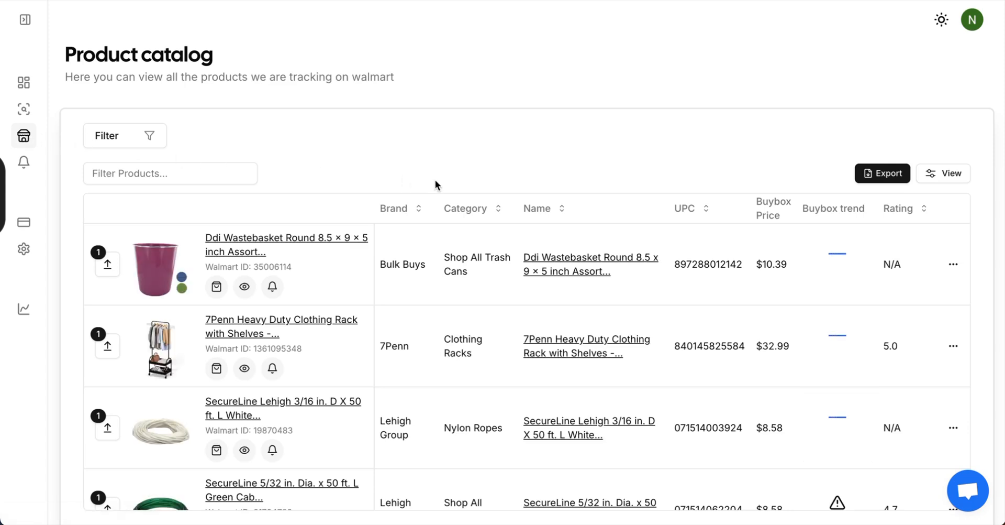
mouse_move(669, 269)
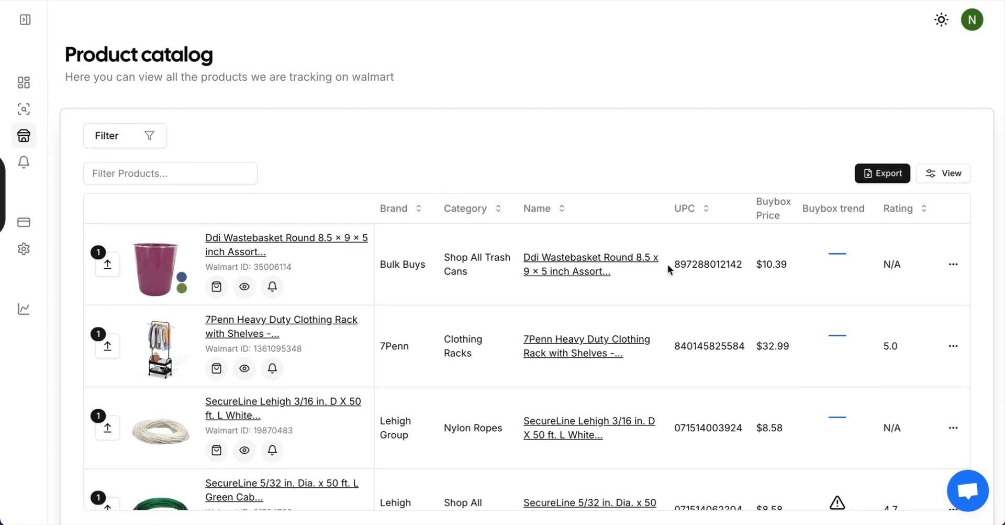
- Scroll the catalog table vertically and horizontally to view reviews, variations and fee columns
scroll(down, 3)
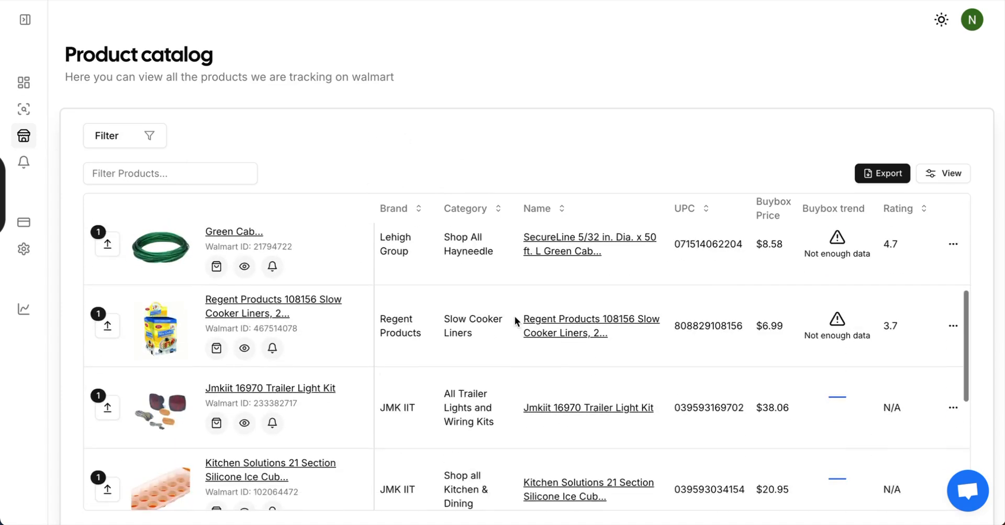
scroll(up, 3)
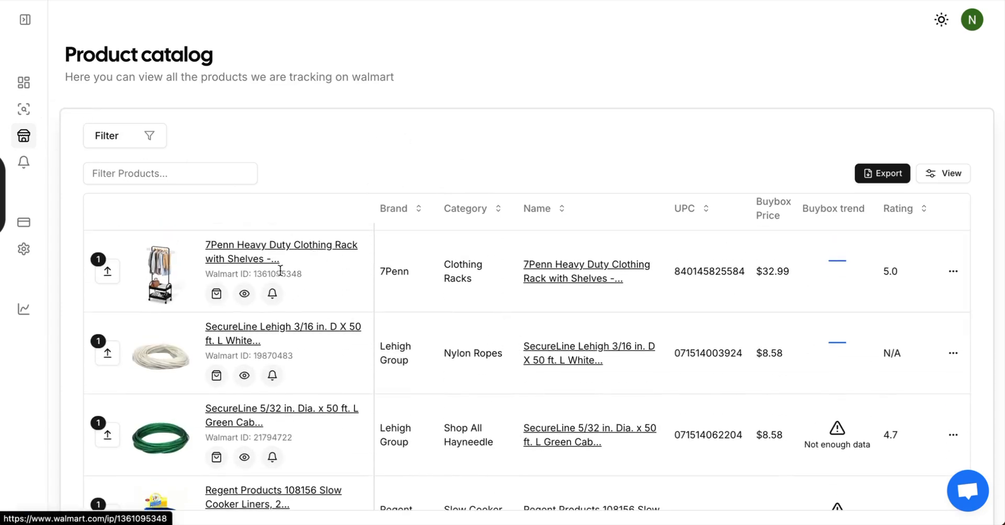
scroll(right, 3)
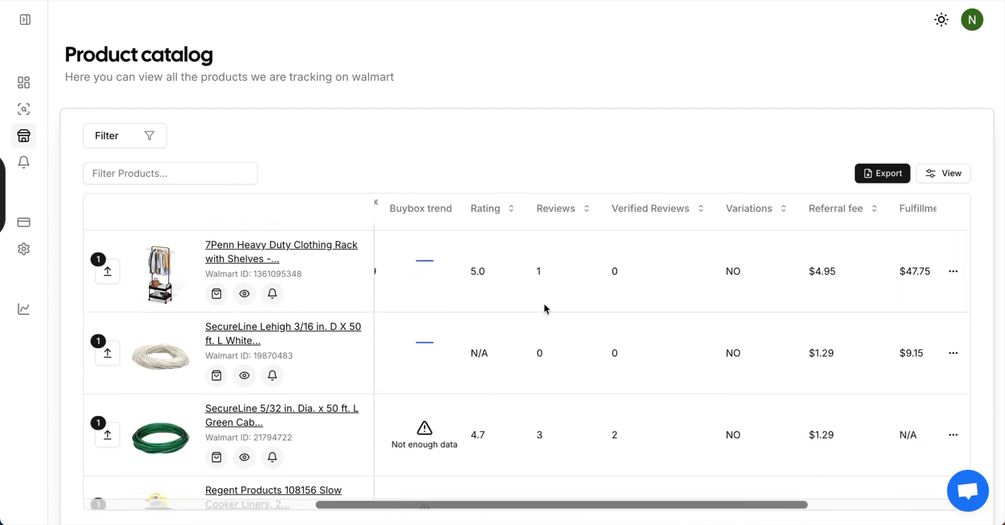
scroll(left, 3)
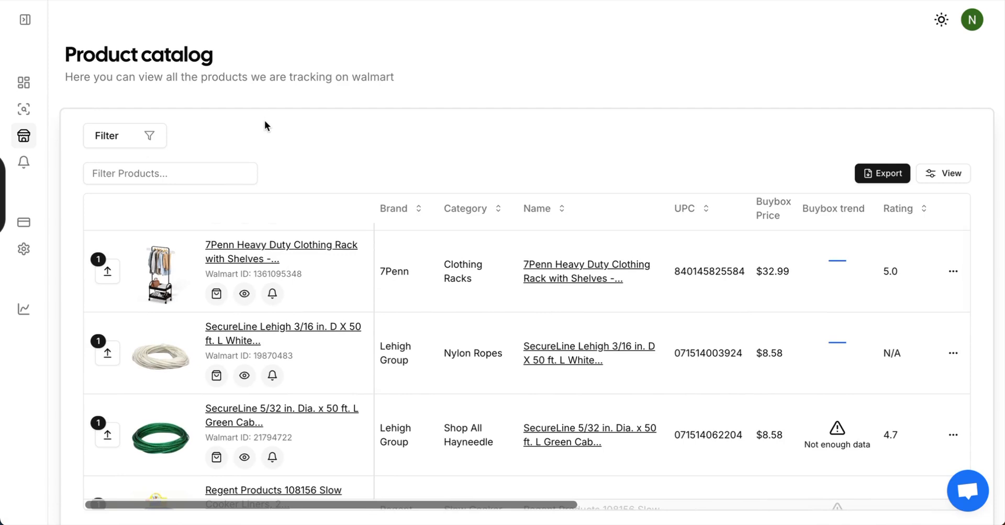
mouse_move(162, 140)
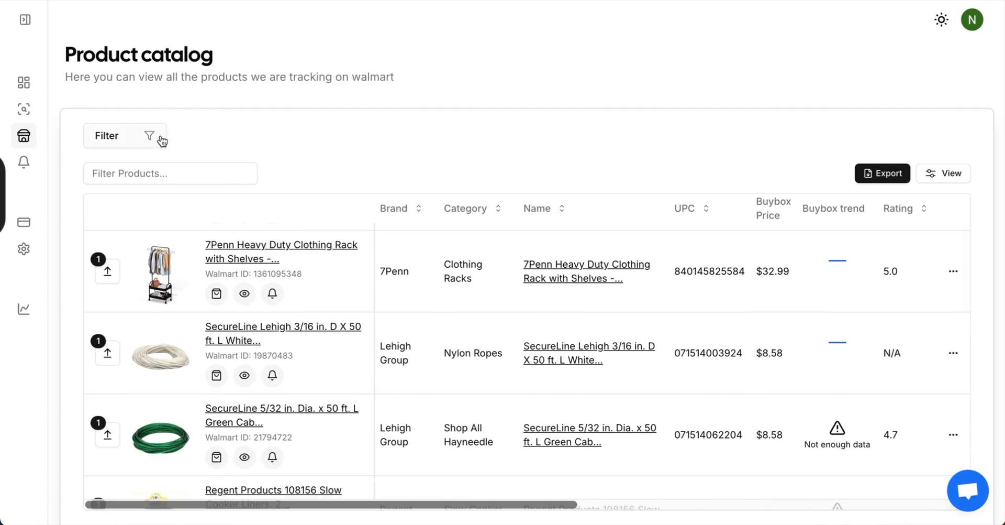
click(125, 135)
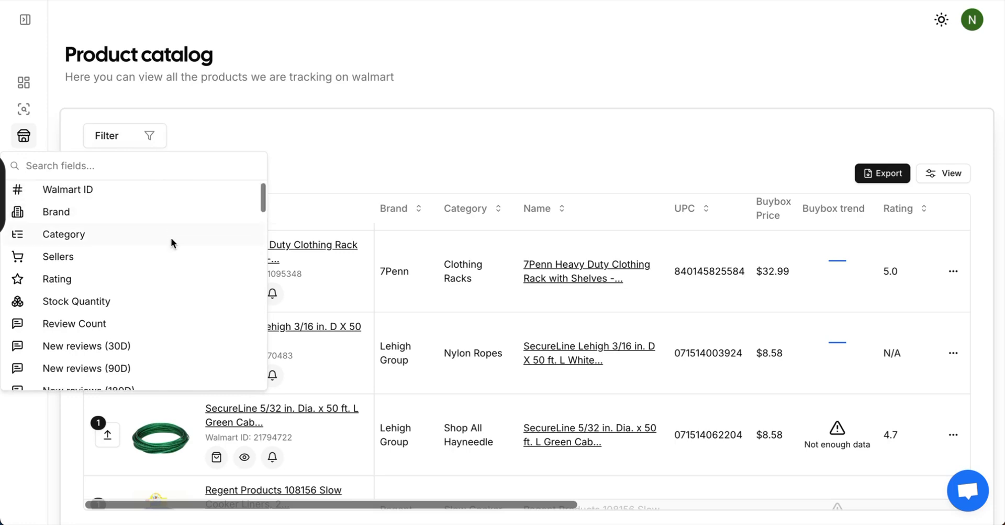
scroll(down, 3)
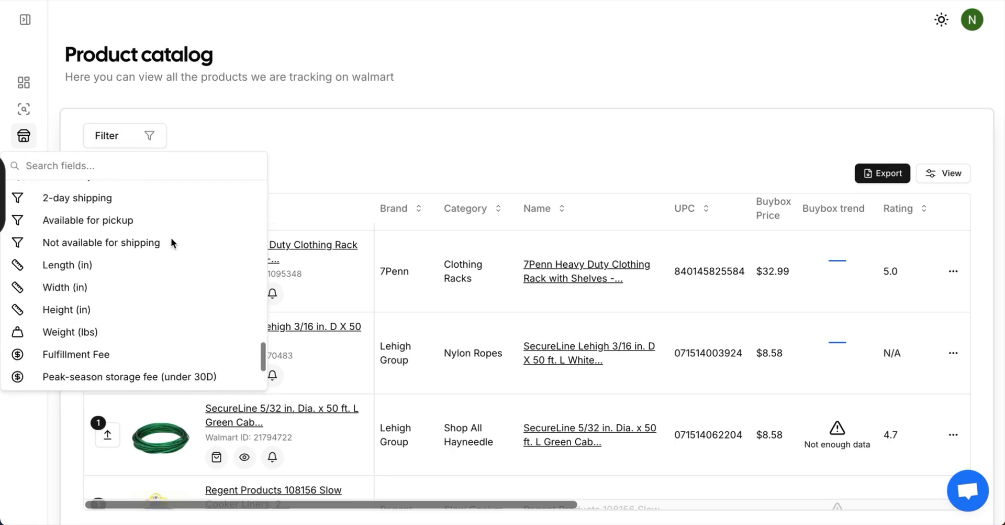
scroll(up, 3)
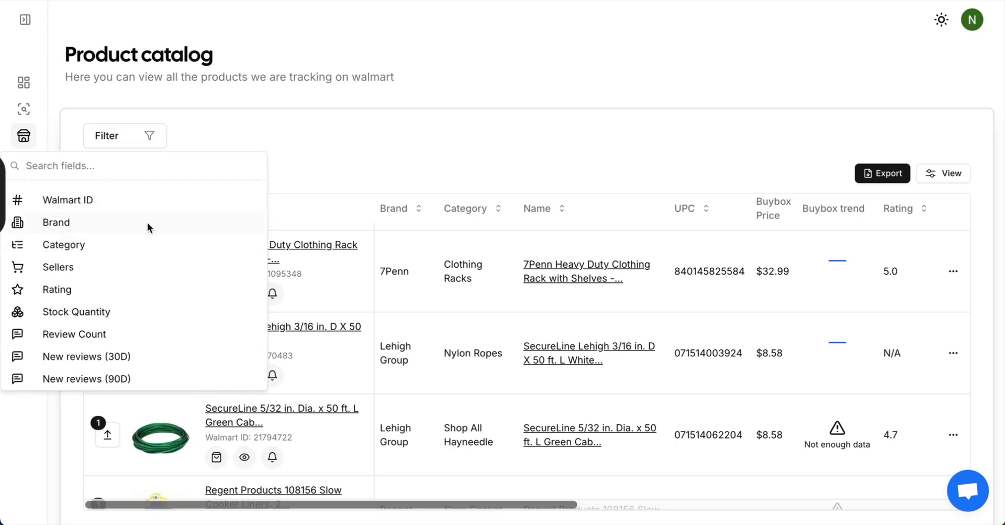
click(56, 222)
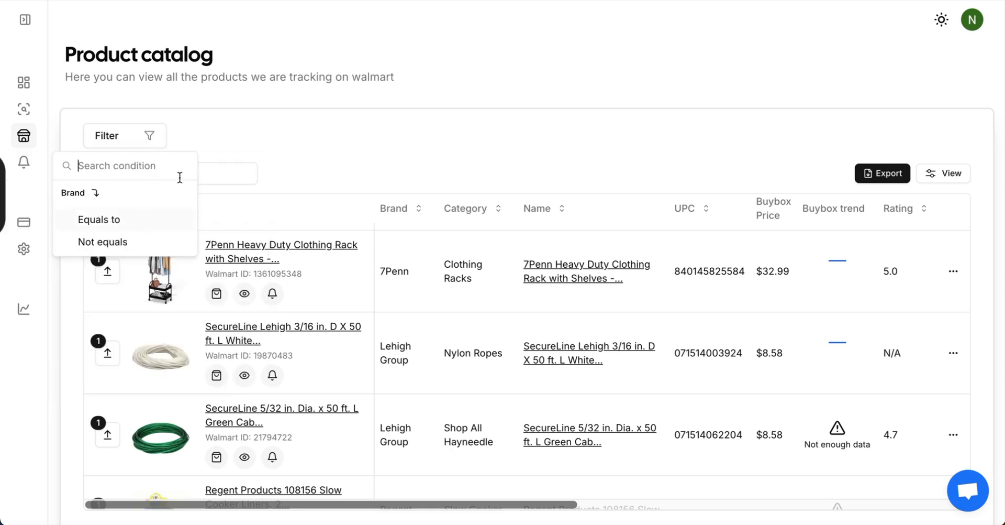
mouse_move(108, 236)
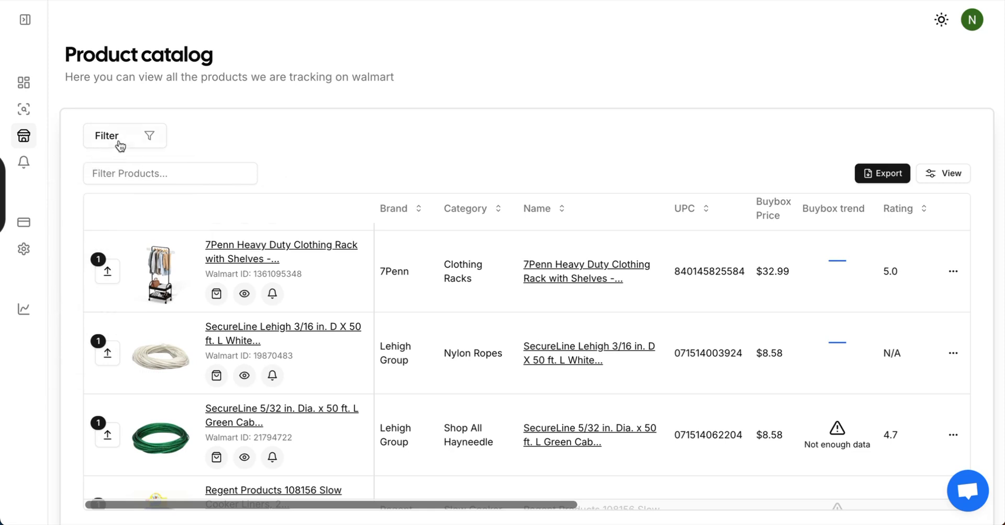
- Add a Rating greater than 3 filter, then reopen and dismiss the field list
click(125, 135)
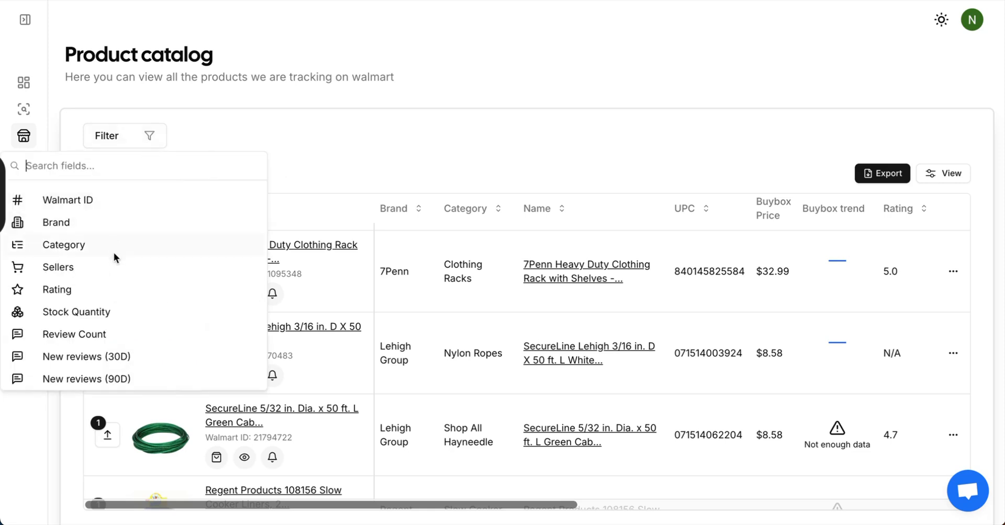
mouse_move(100, 289)
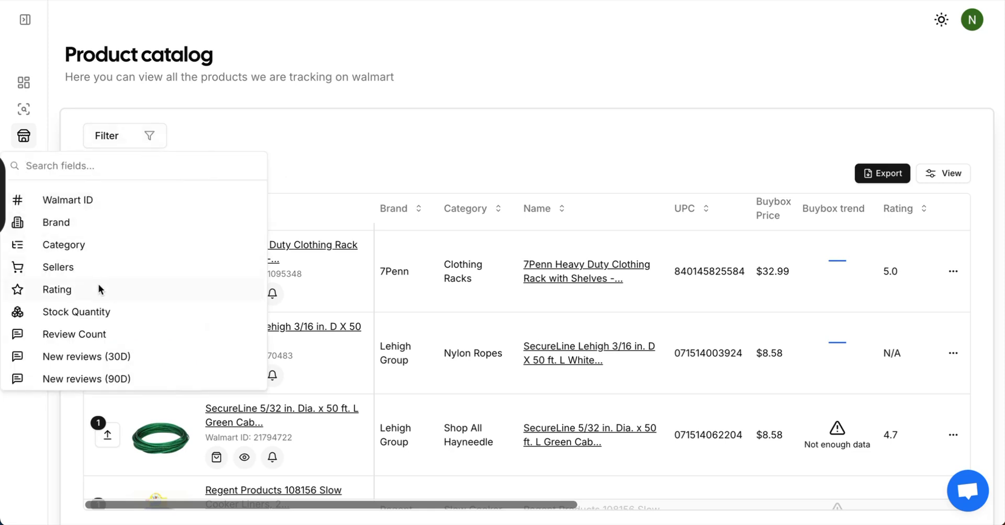
click(56, 289)
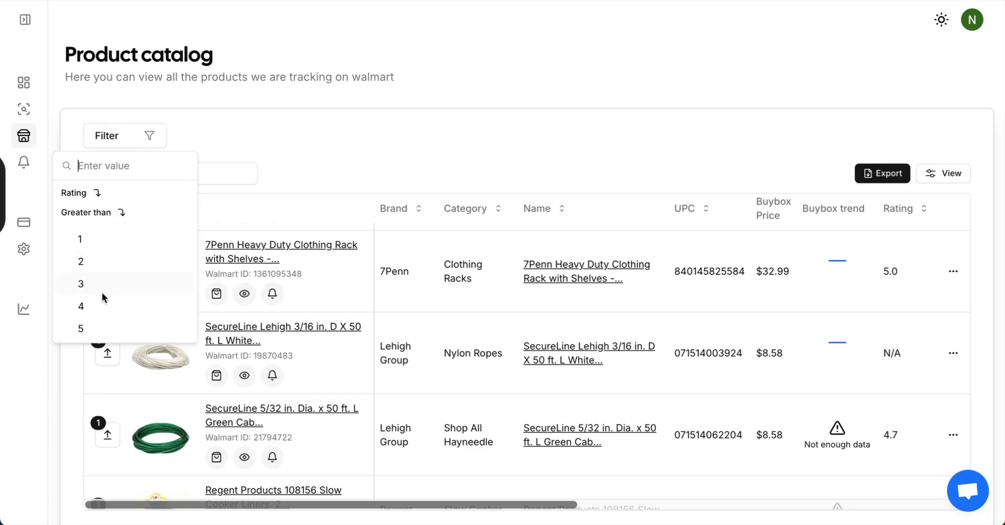
click(80, 282)
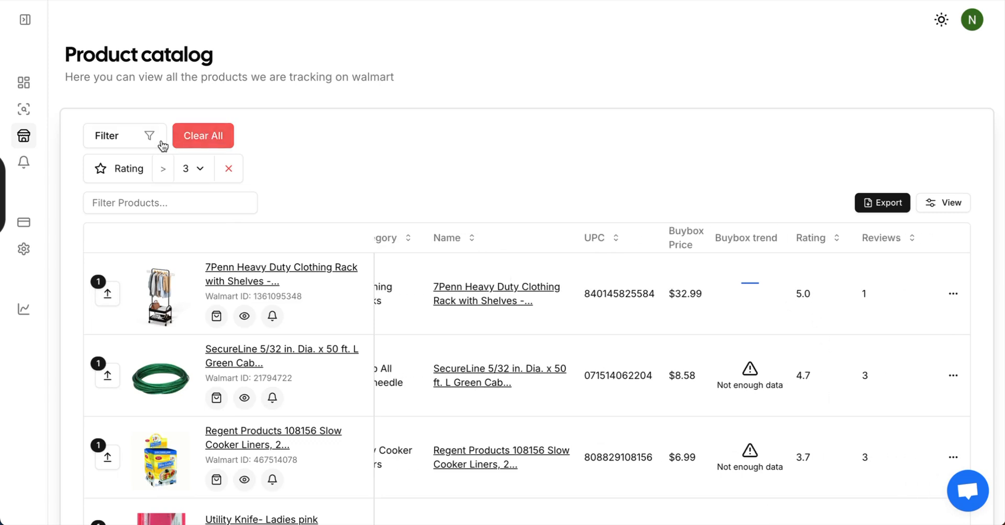
click(125, 135)
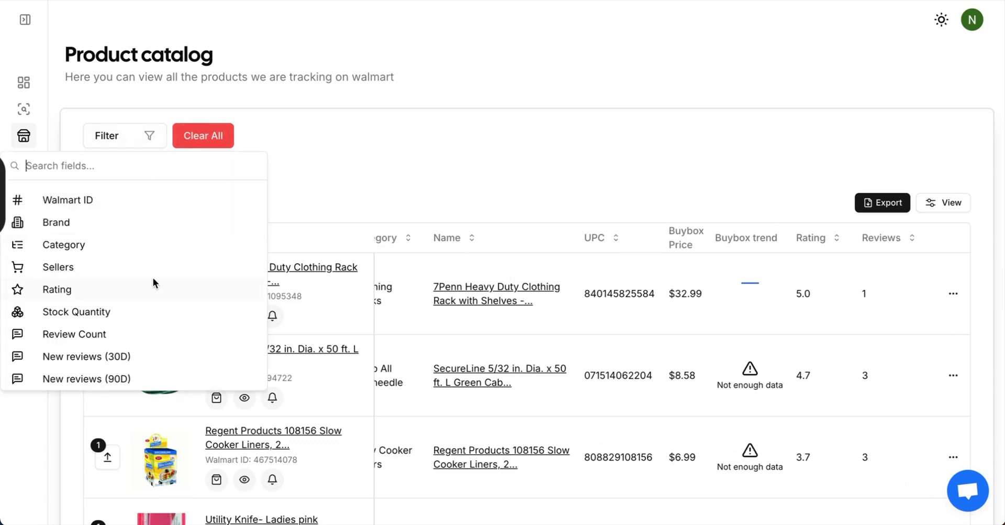
click(56, 289)
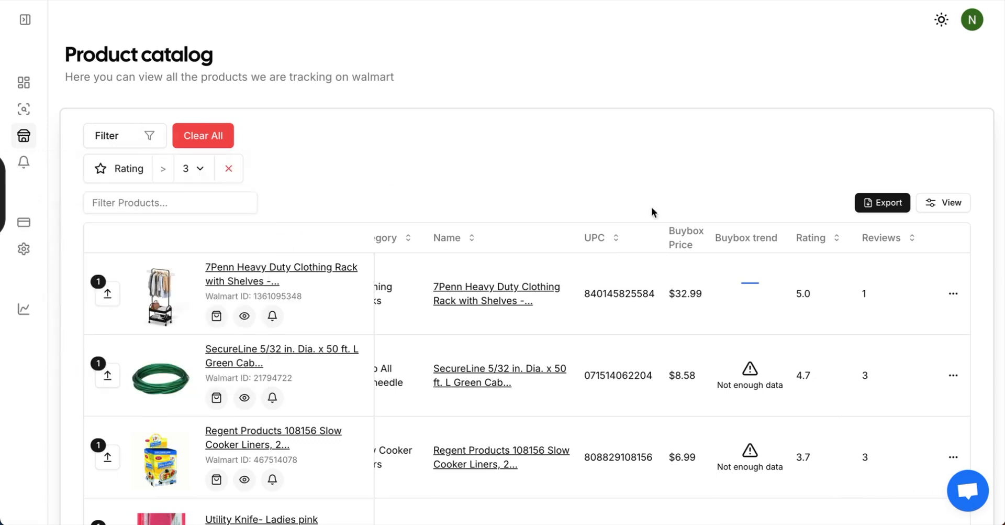
mouse_move(827, 273)
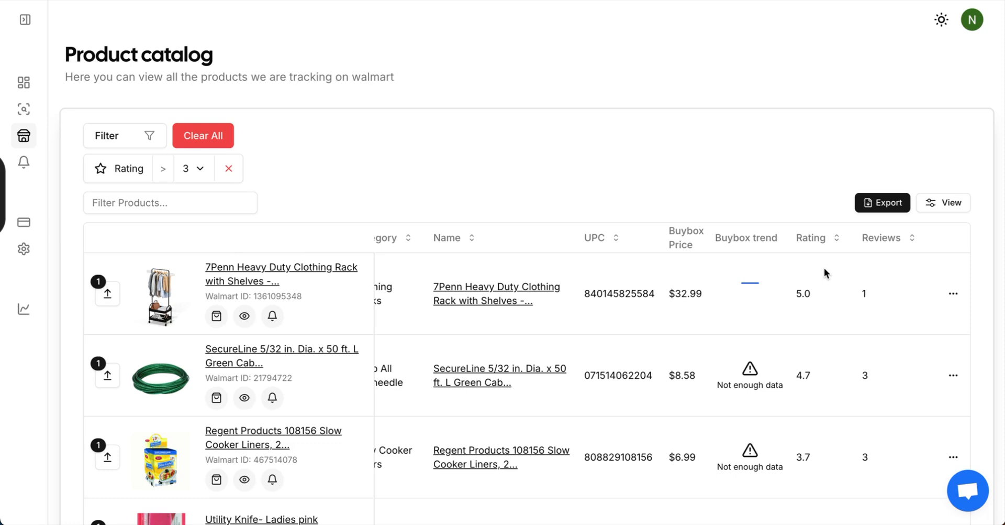
mouse_move(537, 235)
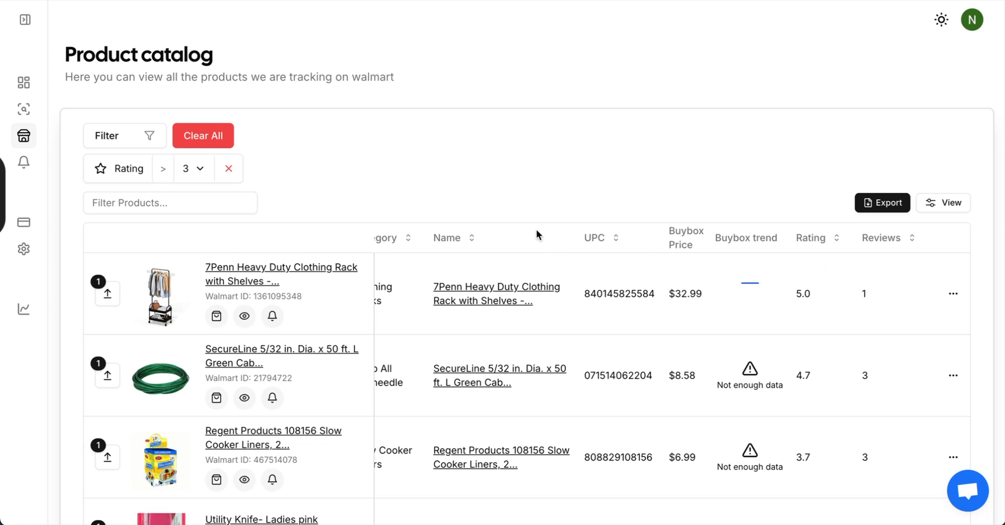
mouse_move(367, 164)
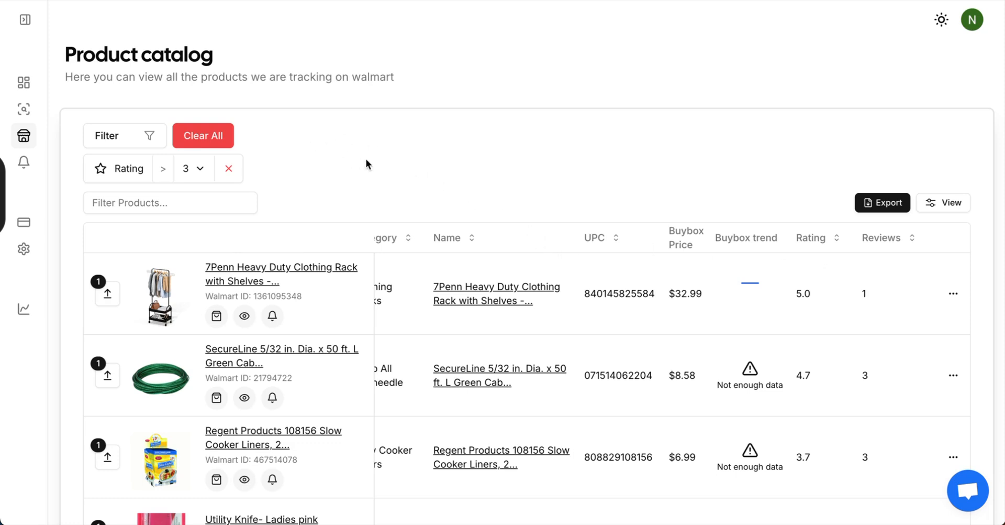
mouse_move(379, 161)
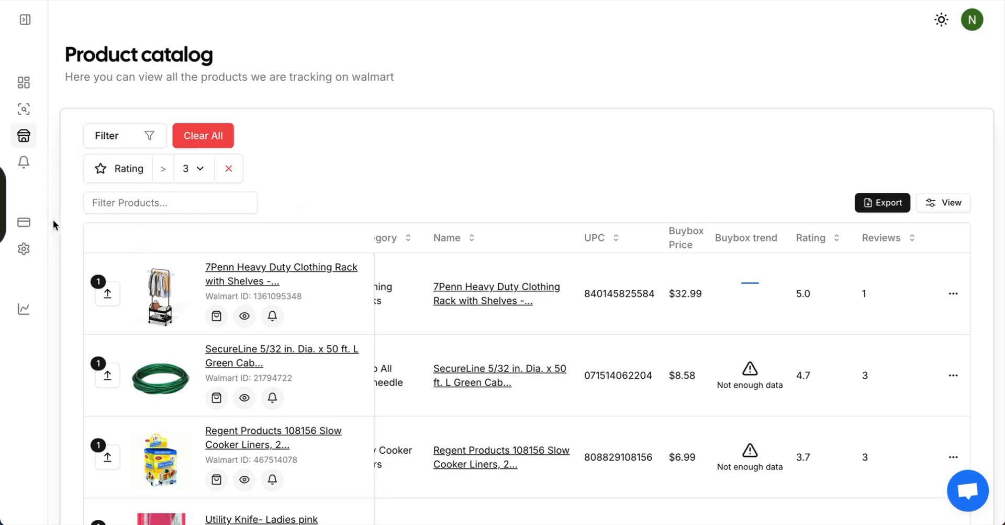
mouse_move(393, 166)
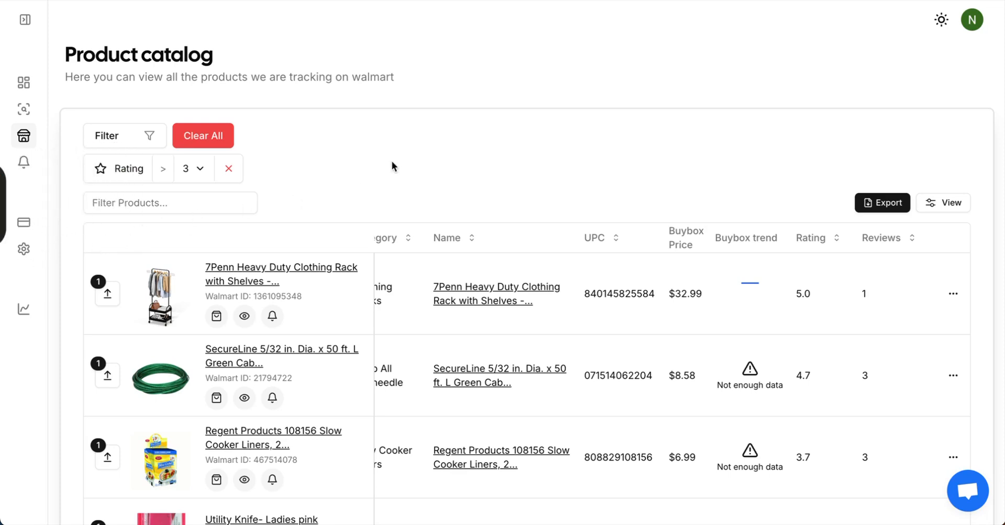
mouse_move(172, 192)
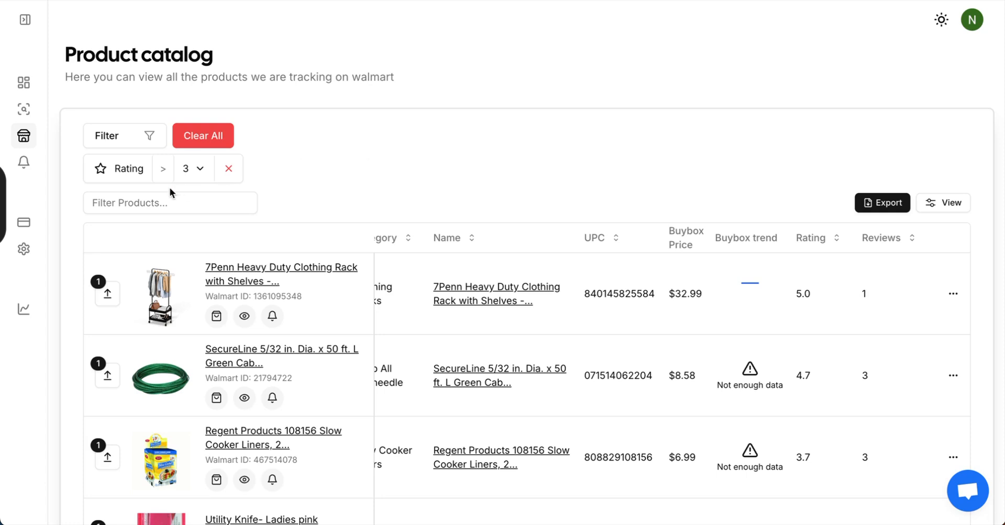